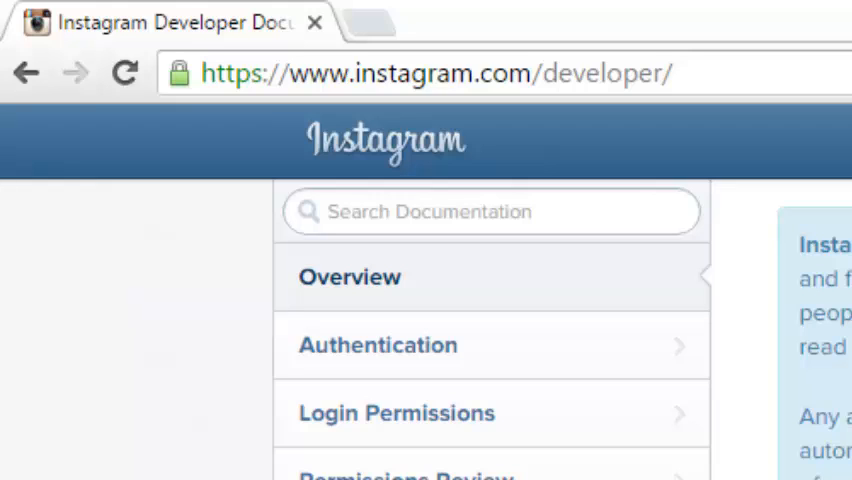
Step: Review the developer overview page and go to Manage Clients, which lists no registered clients
{"action": "scroll", "scroll_direction": "down", "scroll_amount": 3}
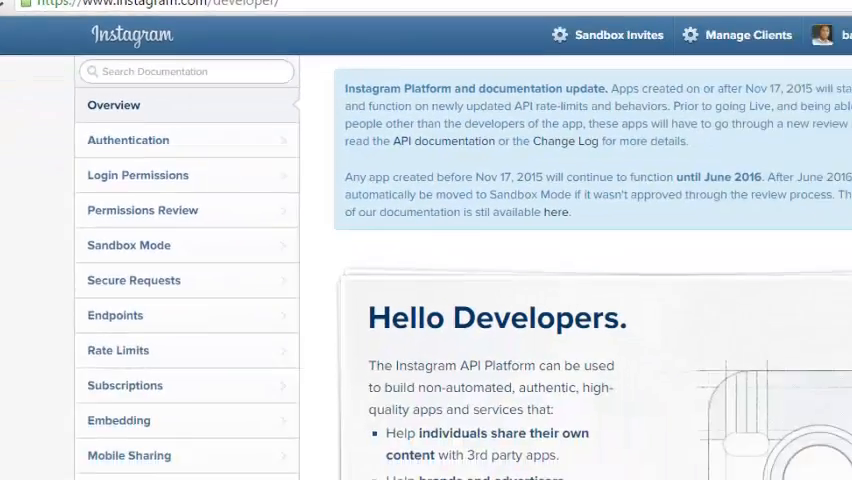
{"action": "scroll", "scroll_direction": "down", "scroll_amount": 3}
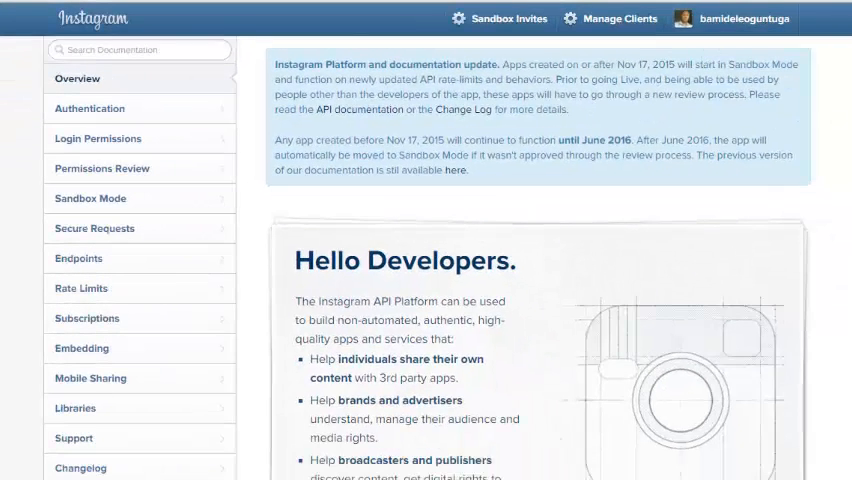
{"action": "scroll", "scroll_direction": "down", "scroll_amount": 3}
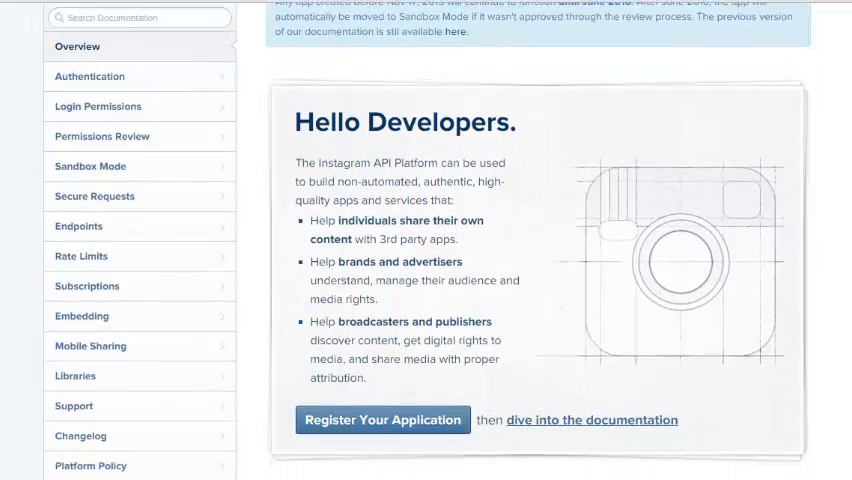
{"action": "mouse_move", "coordinate": [434, 312]}
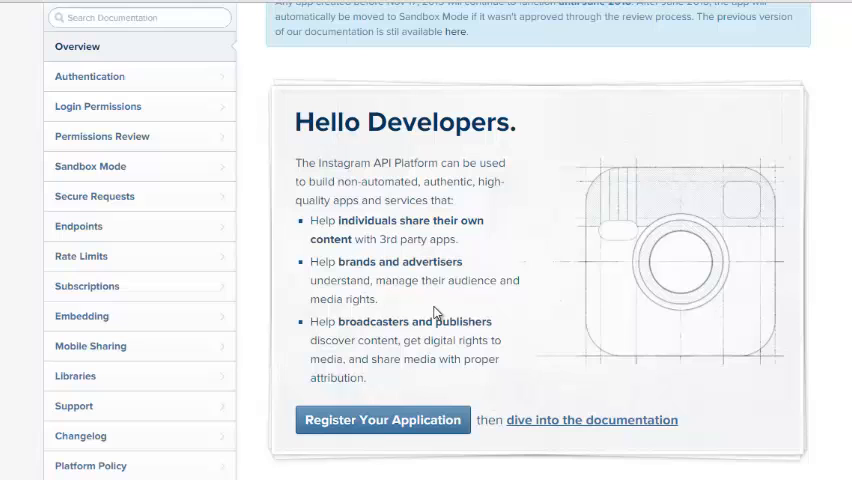
{"action": "left_click", "coordinate": [382, 420]}
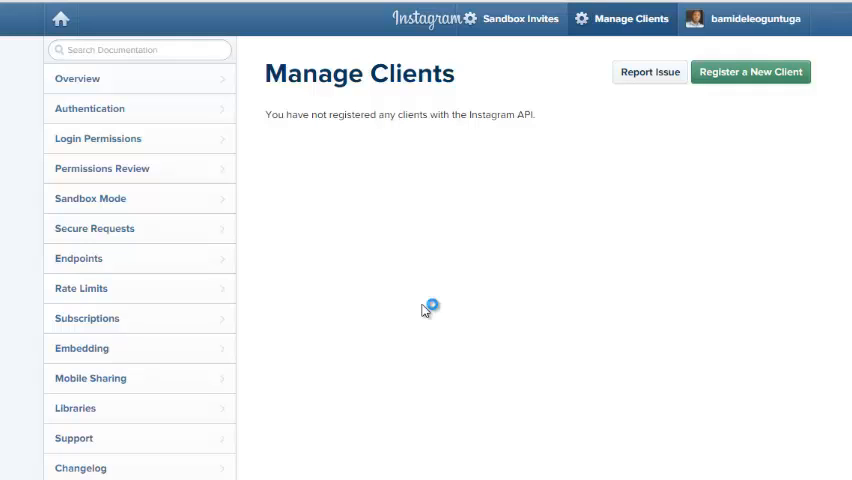
{"action": "mouse_move", "coordinate": [784, 84]}
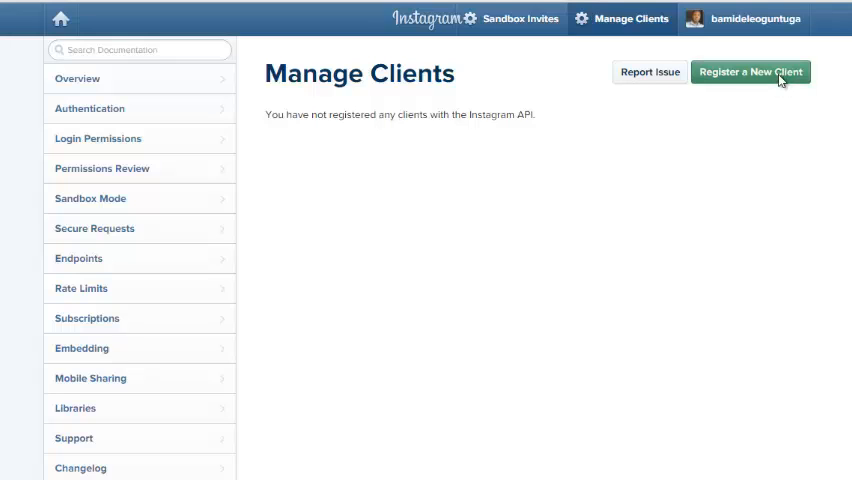
Step: Start registering a new client from the Manage Clients page
{"action": "left_click", "coordinate": [750, 72]}
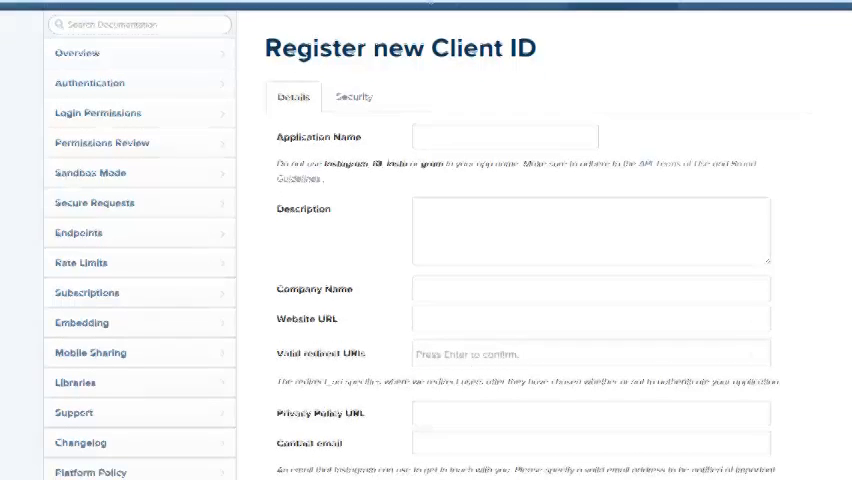
Step: Name the application 'Instagram Integration' and describe it as 'Integrating Instagram into an Android application'
{"action": "left_click", "coordinate": [504, 116]}
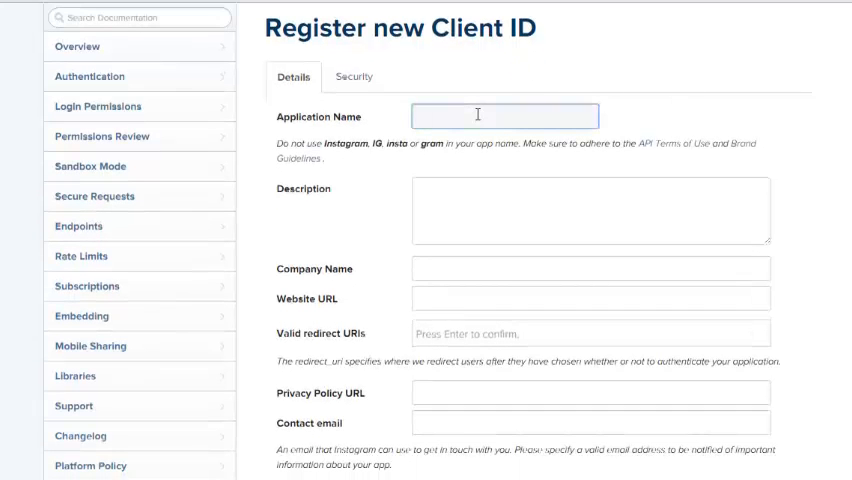
{"action": "type", "text": "Instagram Ins"}
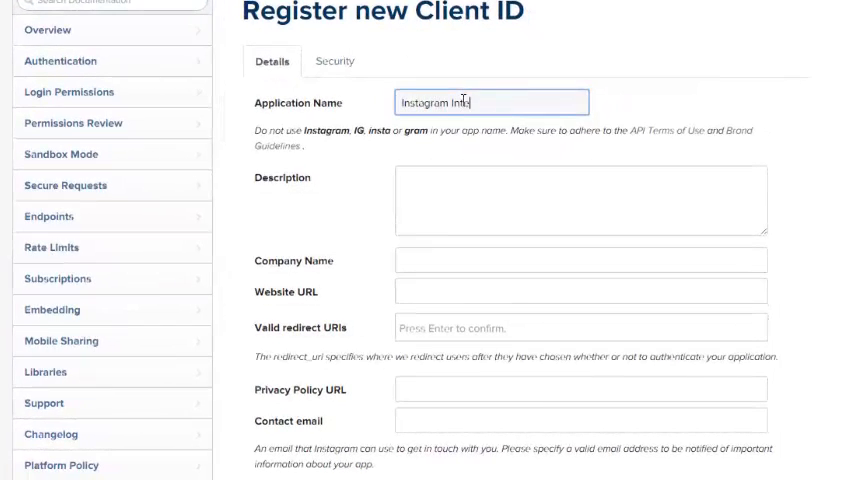
{"action": "type", "text": "gration"}
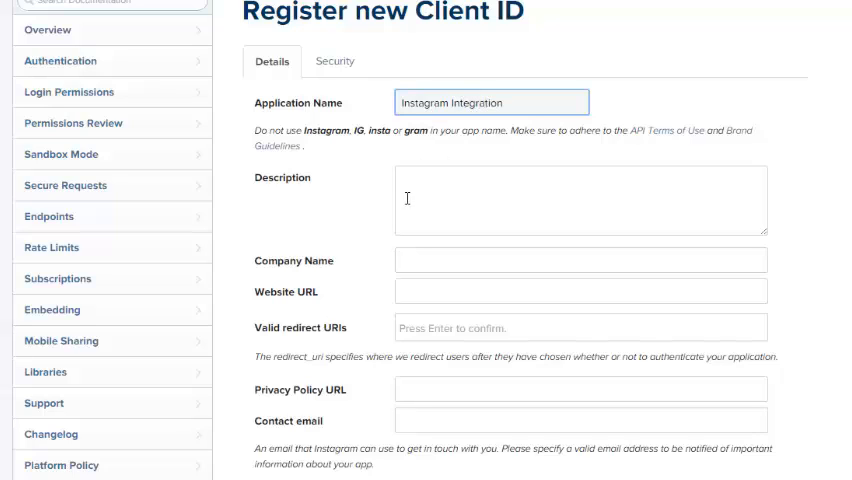
{"action": "type", "text": "In"}
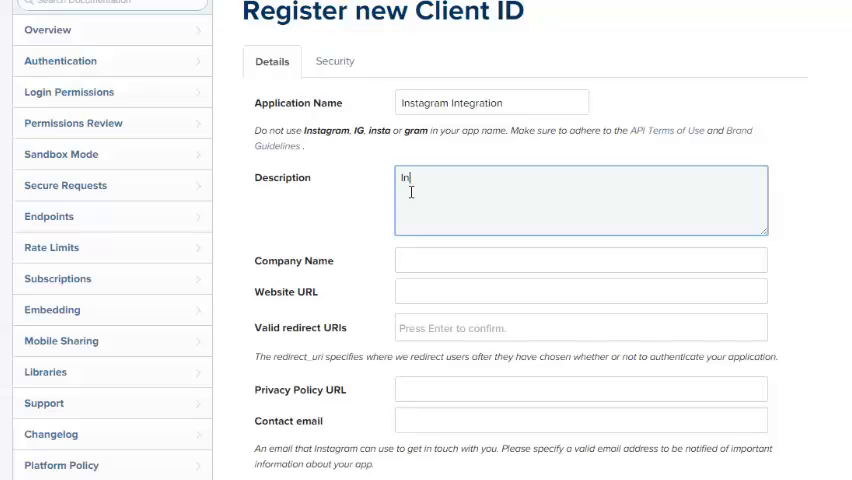
{"action": "type", "text": "tegrating"}
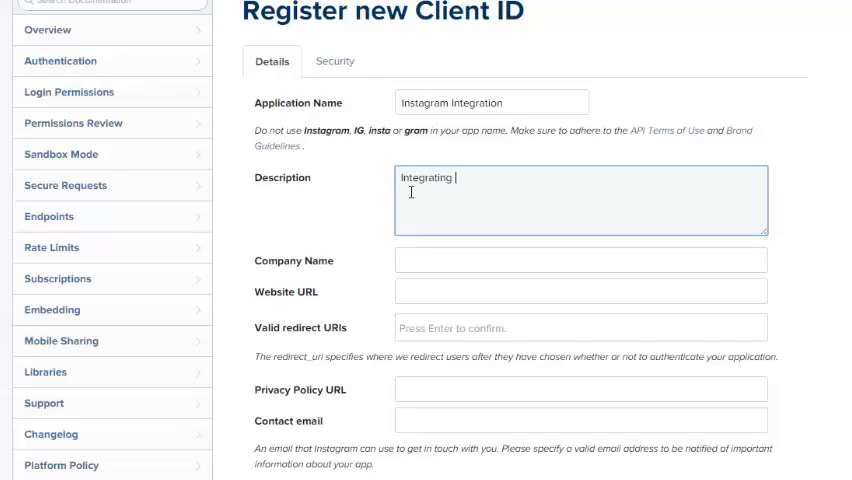
{"action": "type", "text": "Inst"}
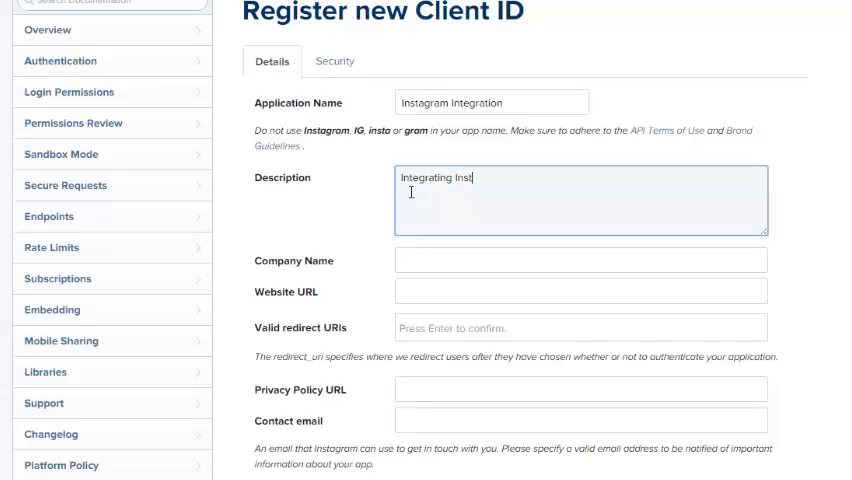
{"action": "type", "text": "agram into an"}
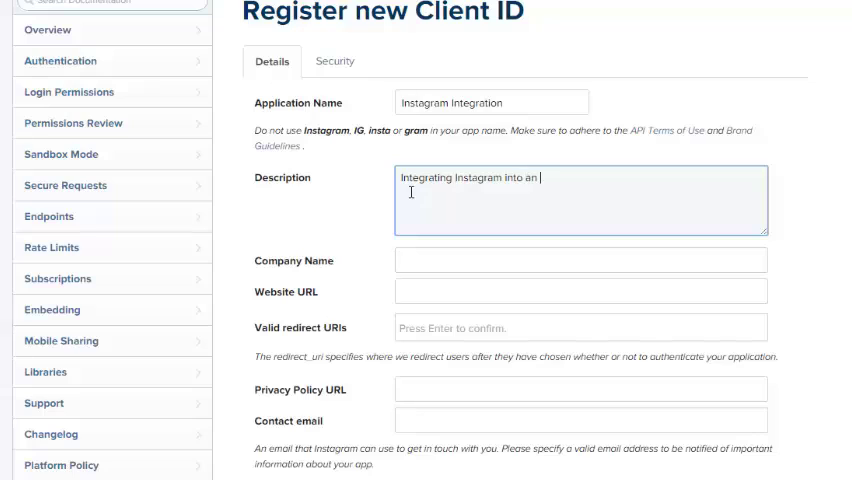
{"action": "type", "text": "Android app"}
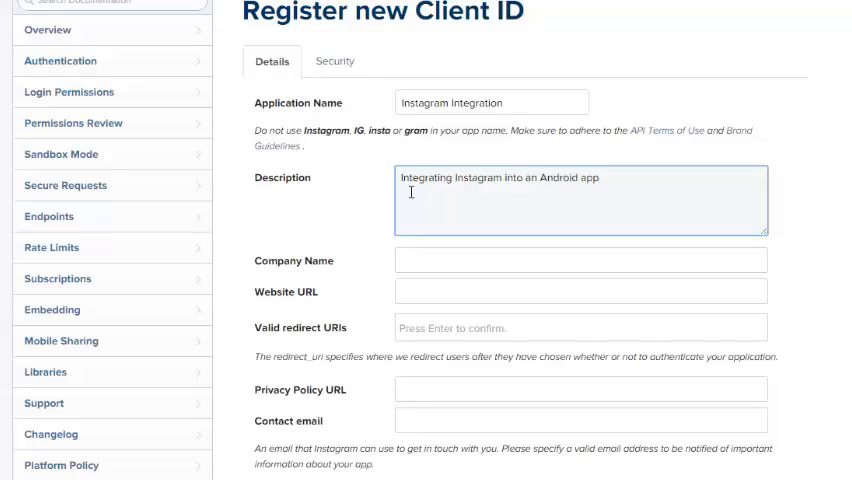
{"action": "type", "text": "lication"}
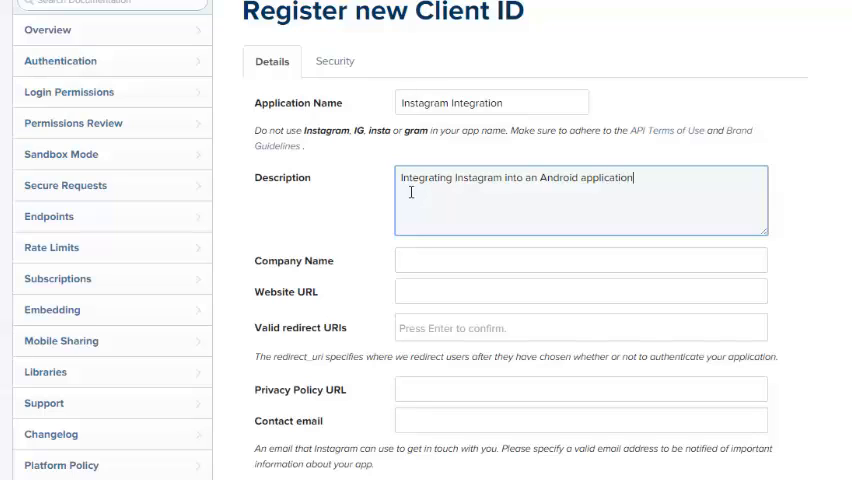
Step: Set the company name to Delaroy Studios, accepting the autofill suggestion
{"action": "left_click", "coordinate": [580, 260]}
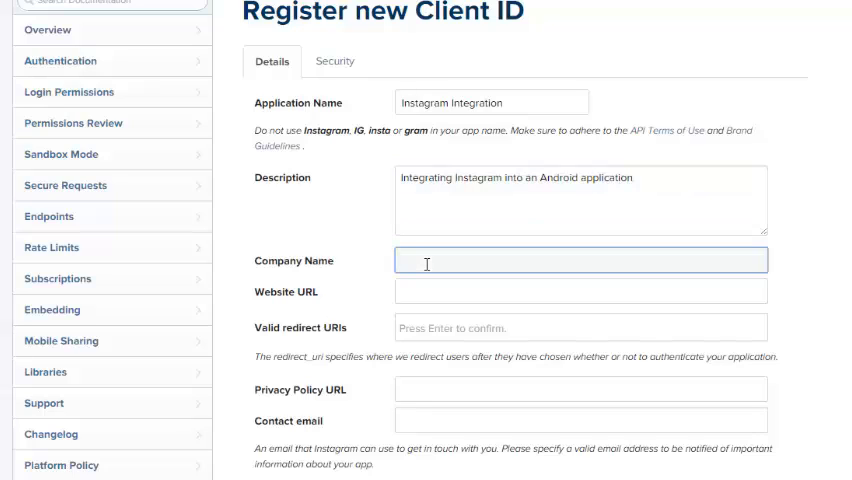
{"action": "type", "text": "Delaroy"}
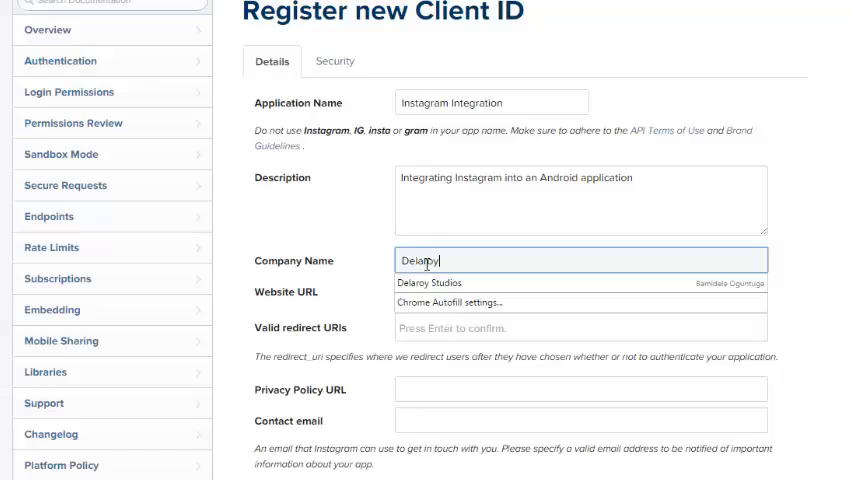
{"action": "type", "text": "Stud"}
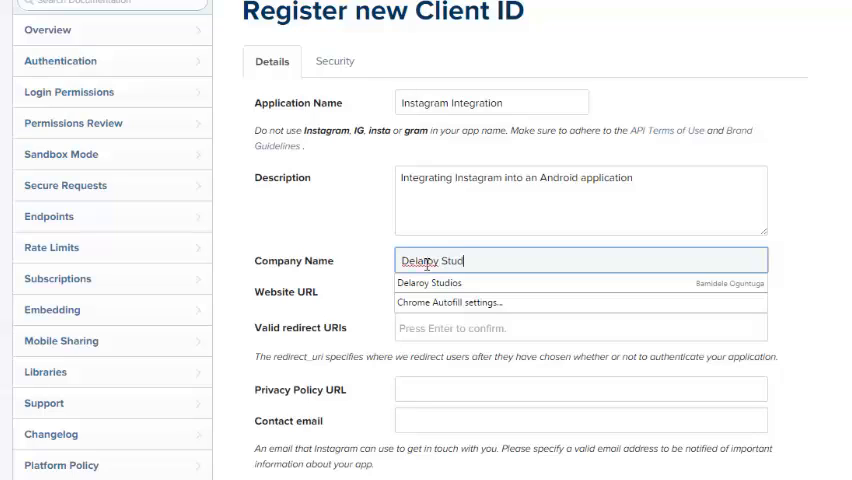
{"action": "left_click", "coordinate": [430, 284]}
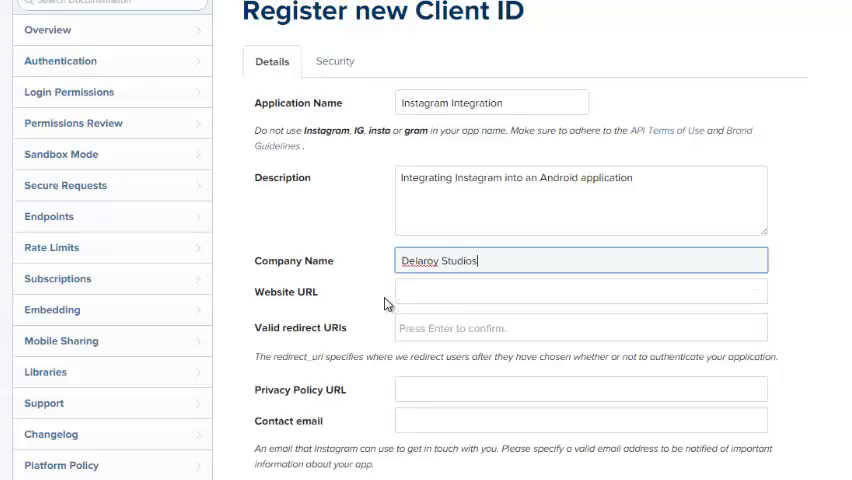
{"action": "left_click", "coordinate": [580, 292]}
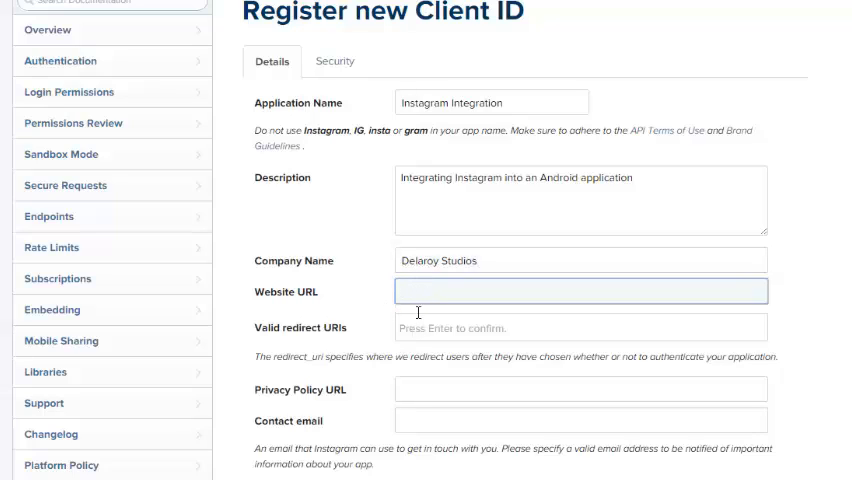
{"action": "type", "text": "http://"}
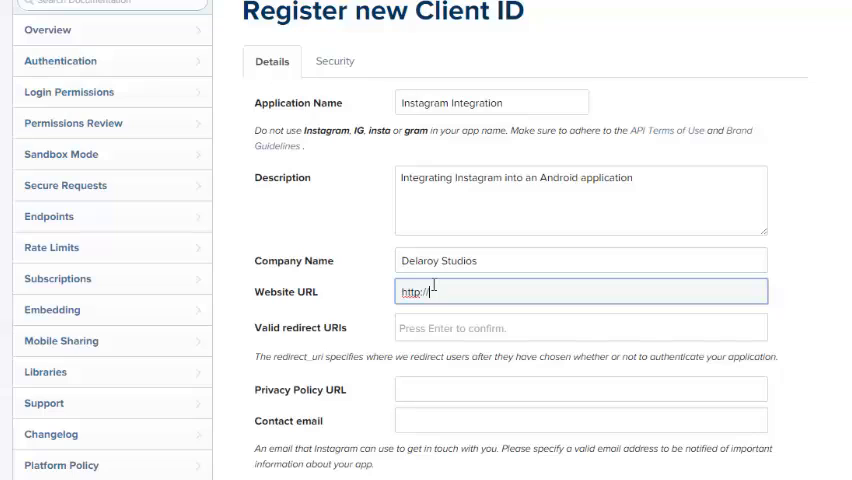
{"action": "type", "text": "www."}
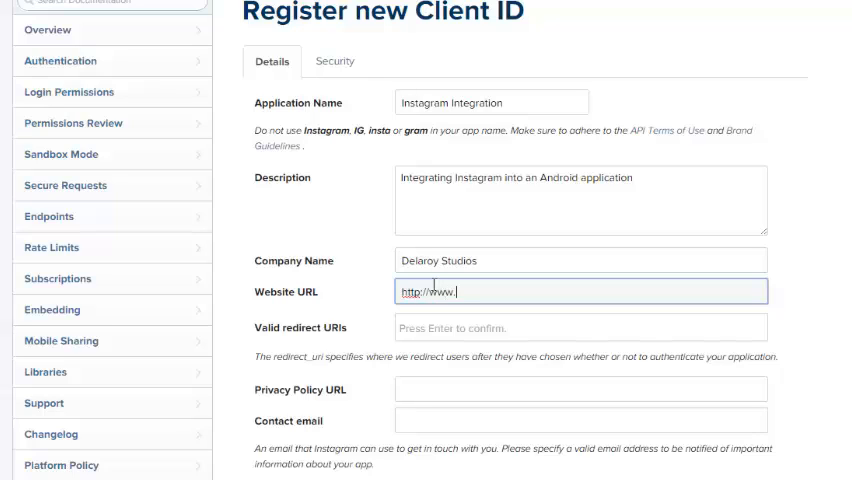
{"action": "type", "text": "delaroystudios.com/cha"}
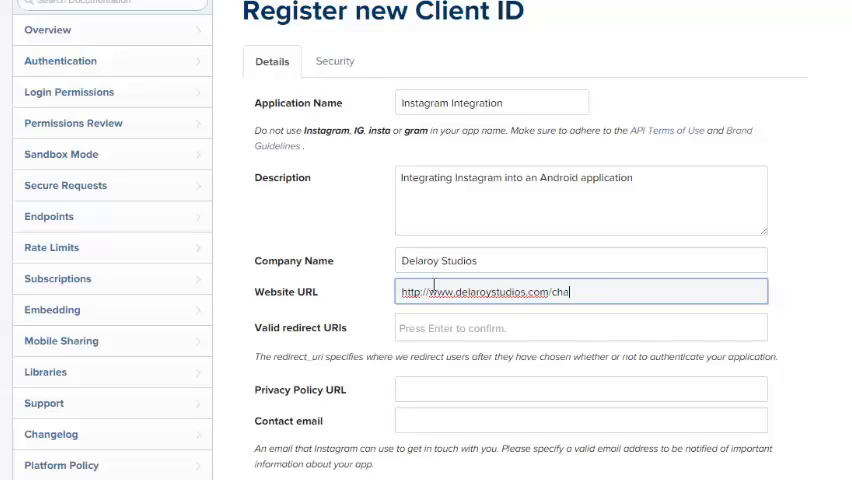
{"action": "type", "text": "nnel"}
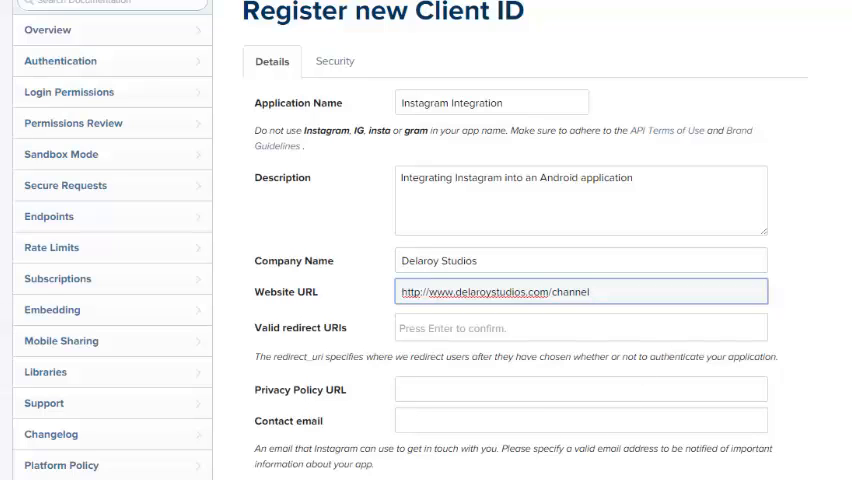
{"action": "scroll", "scroll_direction": "down", "scroll_amount": 3}
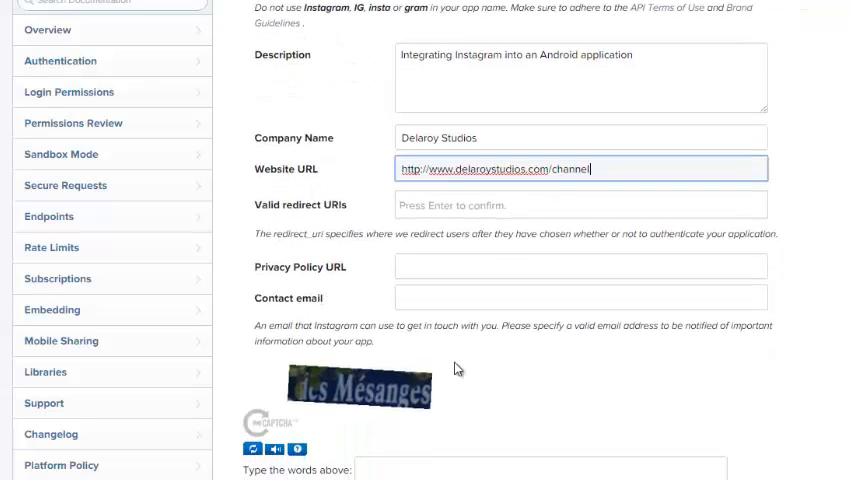
{"action": "left_click", "coordinate": [580, 296]}
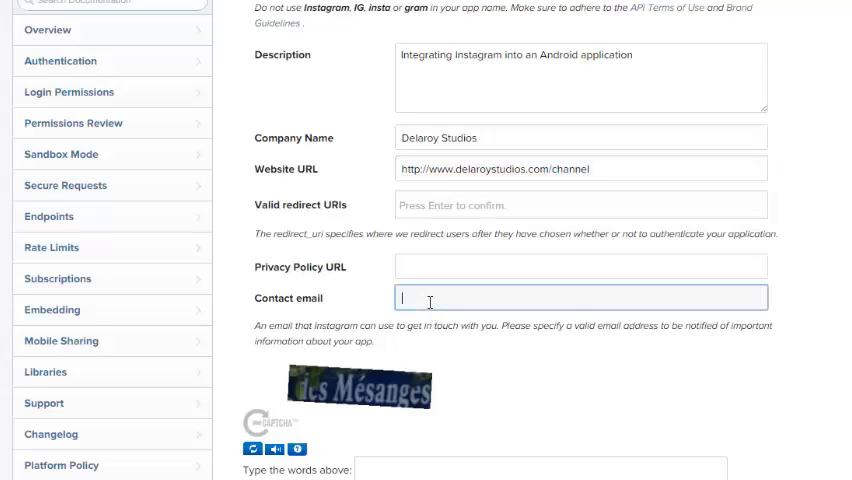
{"action": "type", "text": "bamo"}
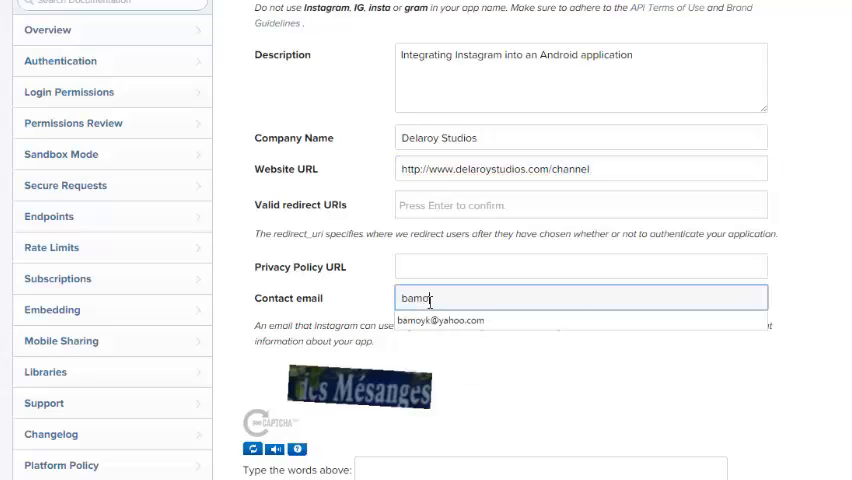
{"action": "type", "text": "yk"}
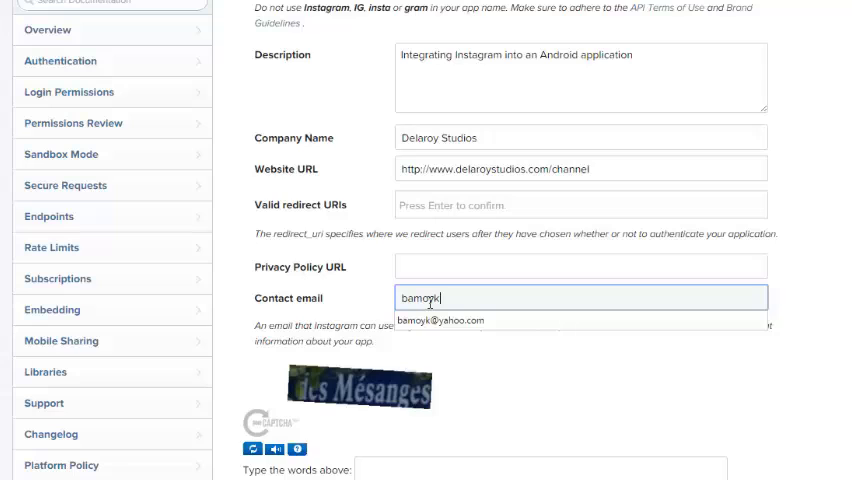
{"action": "left_click", "coordinate": [440, 320]}
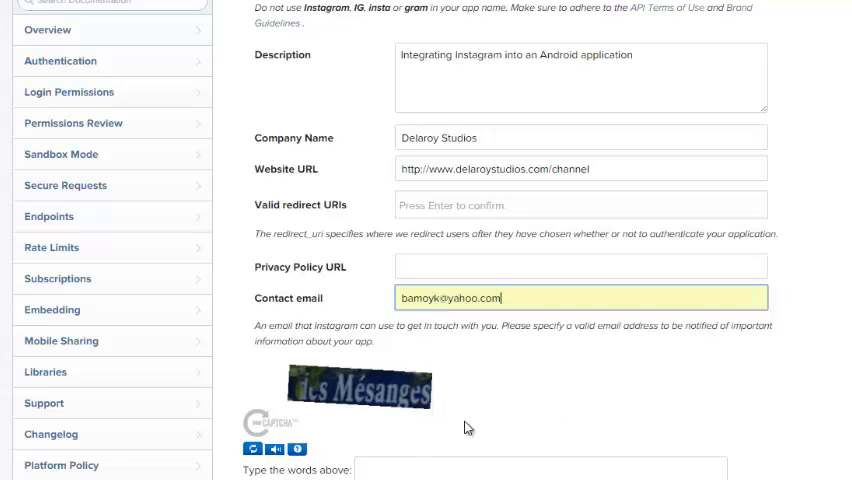
Step: Answer the captcha with 'des Mésanges' and submit the registration form
{"action": "scroll", "scroll_direction": "down", "scroll_amount": 3}
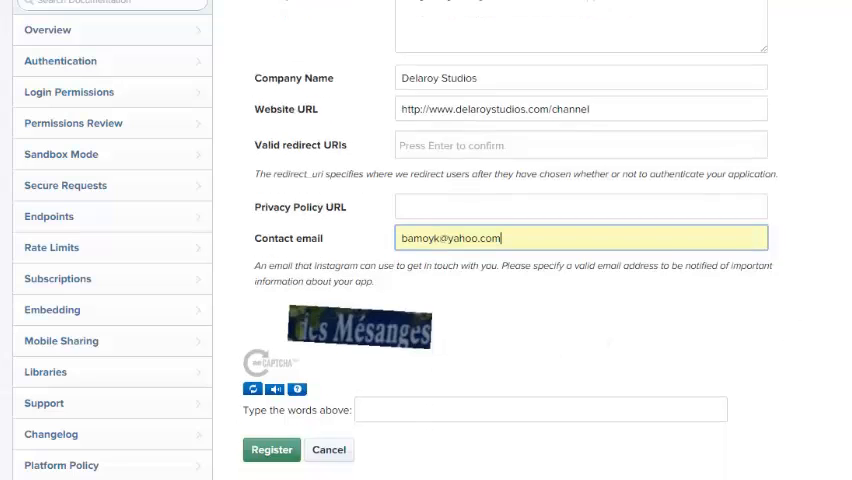
{"action": "left_click", "coordinate": [540, 408]}
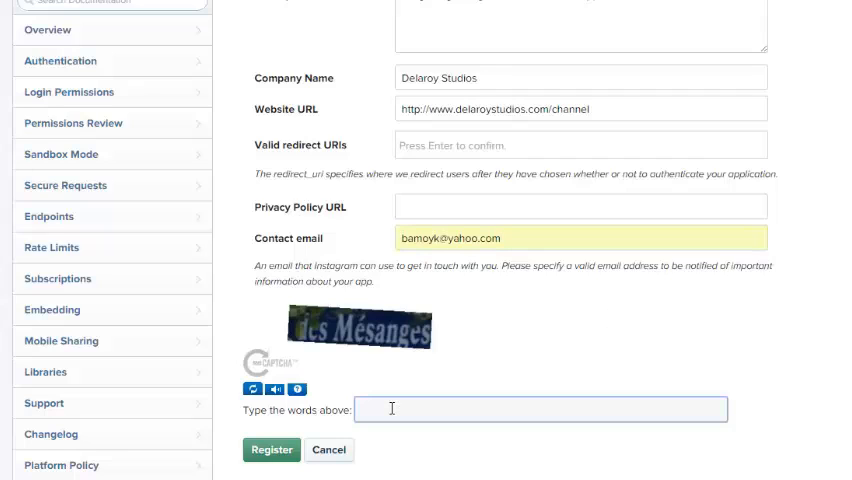
{"action": "type", "text": "des M"}
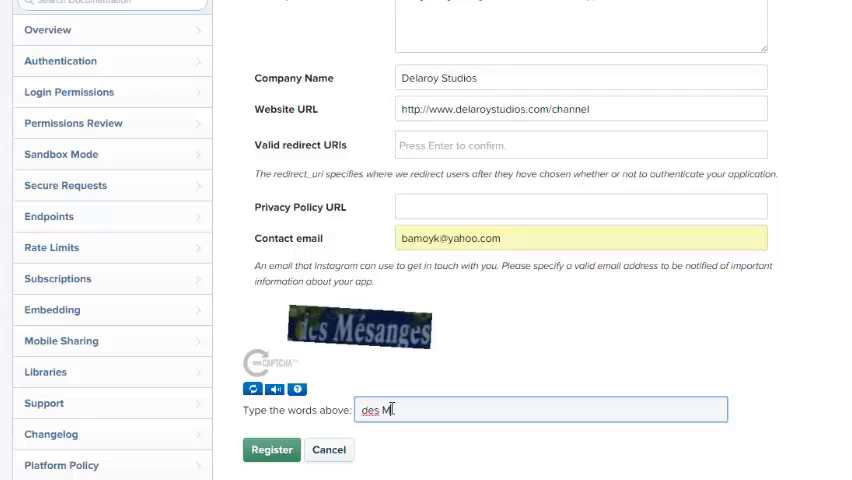
{"action": "type", "text": "ésa"}
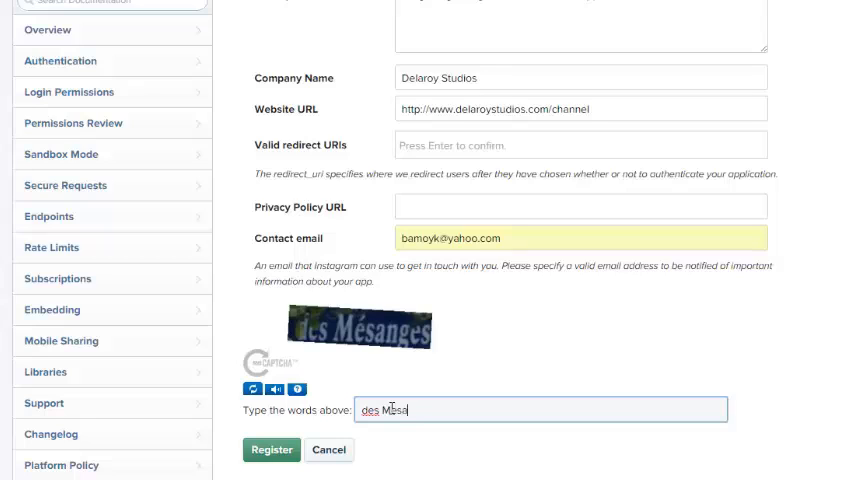
{"action": "type", "text": "nges"}
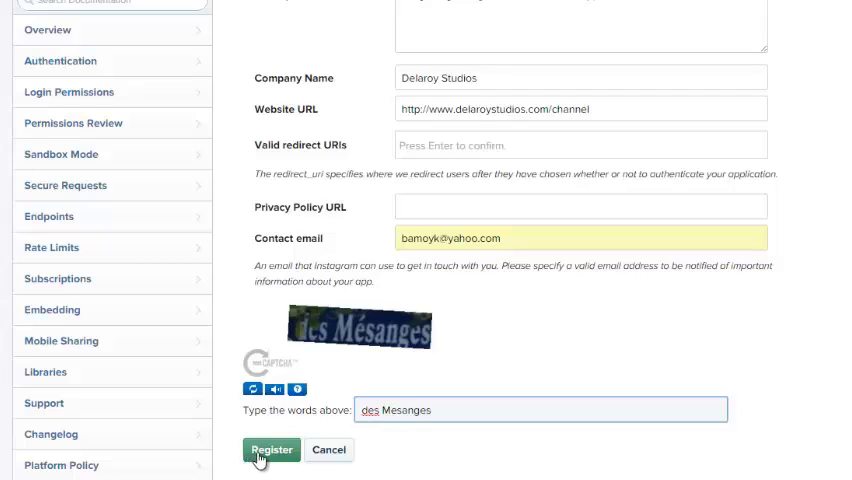
{"action": "left_click", "coordinate": [272, 448]}
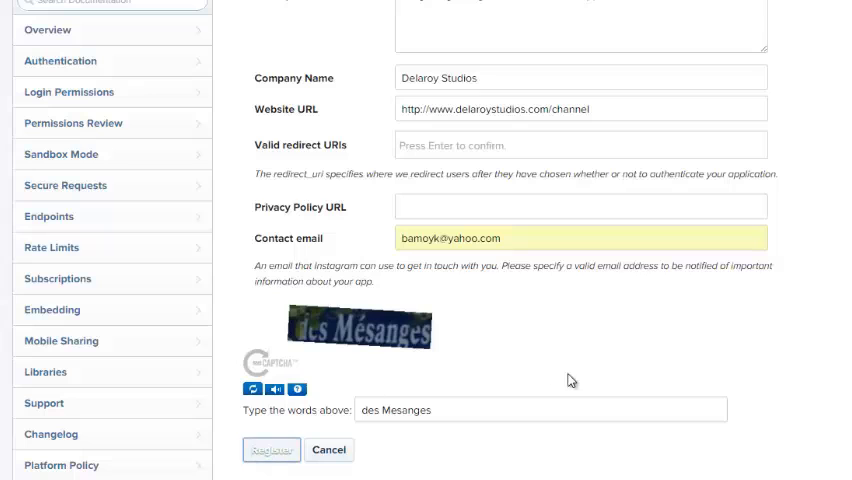
{"action": "left_click", "coordinate": [272, 448]}
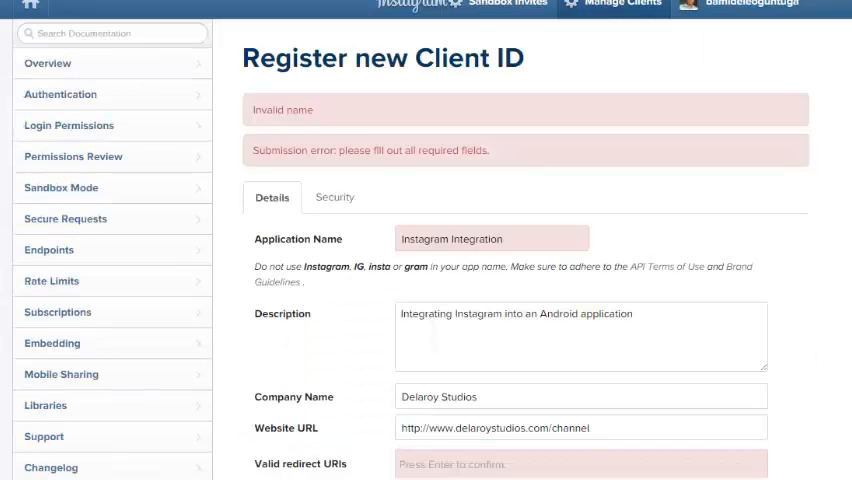
Step: Add the redirect URI, answer the new captcha (268) and resubmit the registration
{"action": "scroll", "scroll_direction": "down", "scroll_amount": 3}
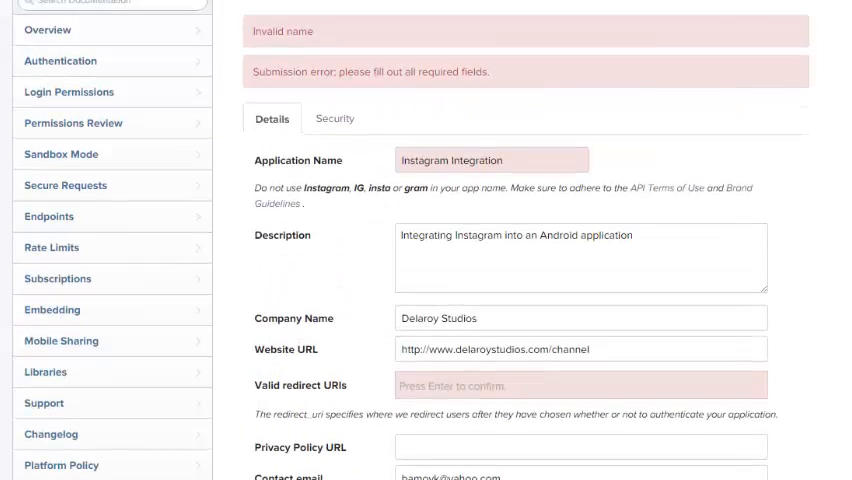
{"action": "scroll", "scroll_direction": "up", "scroll_amount": 3}
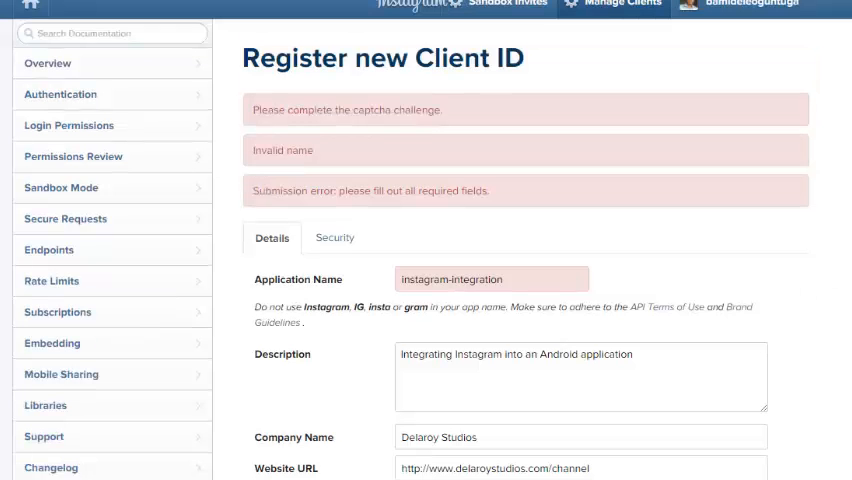
{"action": "scroll", "scroll_direction": "down", "scroll_amount": 3}
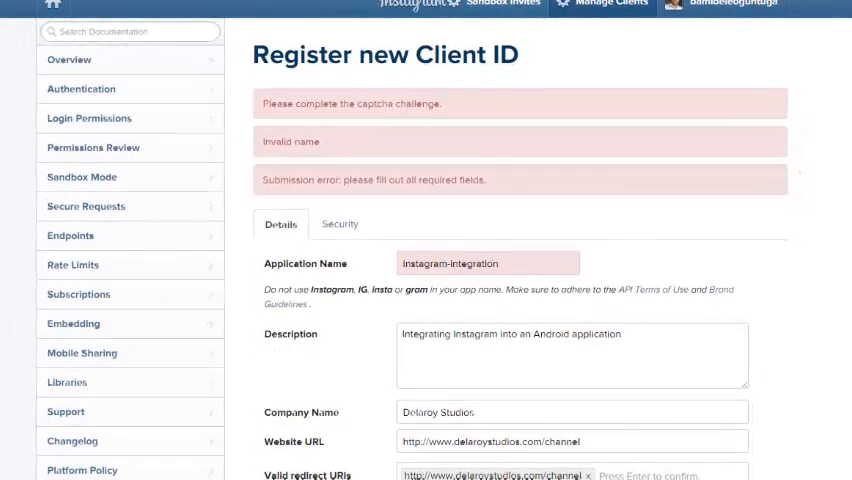
{"action": "scroll", "scroll_direction": "down", "scroll_amount": 3}
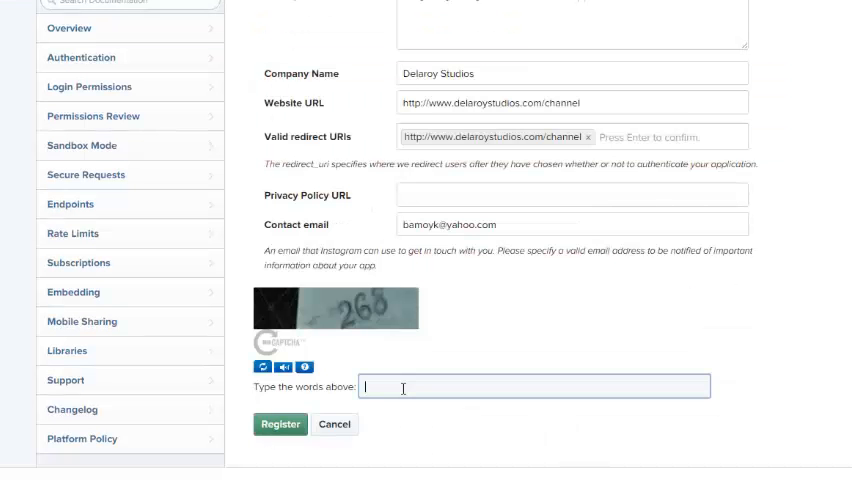
{"action": "type", "text": "26"}
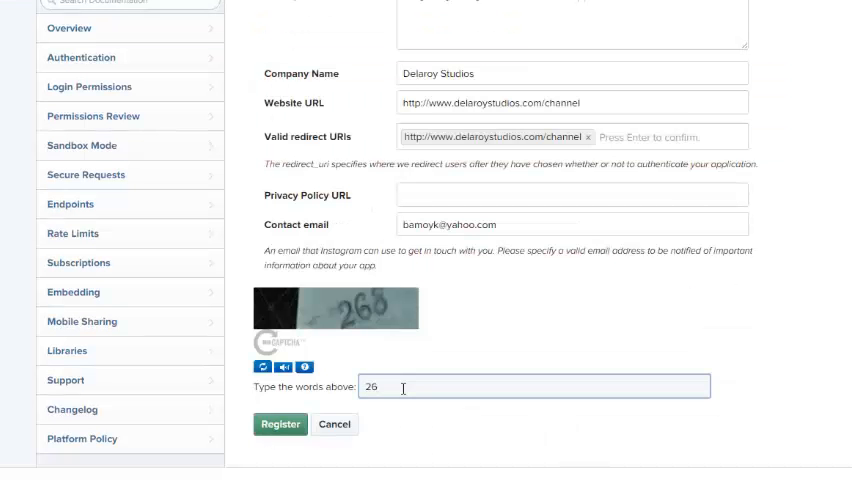
{"action": "type", "text": "8"}
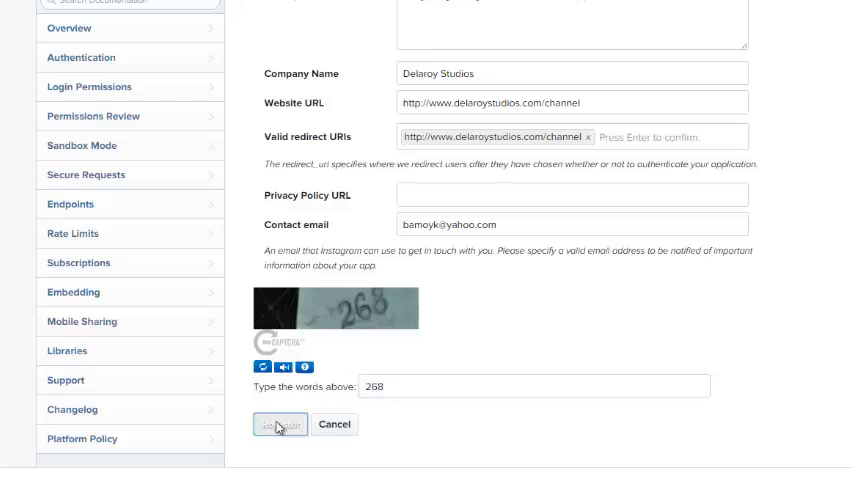
{"action": "left_click", "coordinate": [280, 424]}
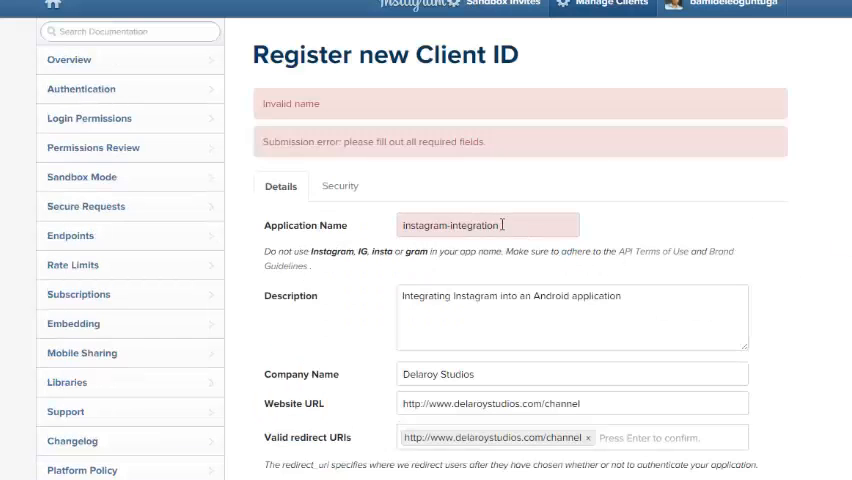
Step: Replace the application name with android-integration and move down to the fresh captcha
{"action": "triple_click", "coordinate": [488, 224]}
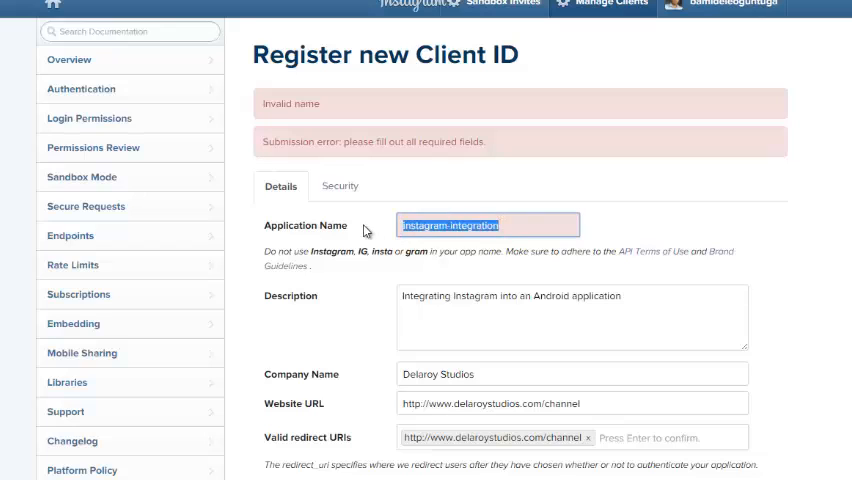
{"action": "type", "text": "android"}
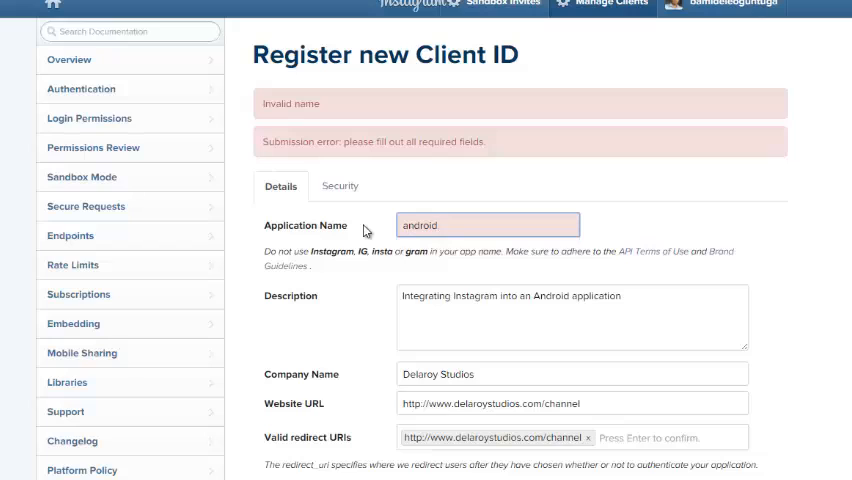
{"action": "type", "text": "-integ"}
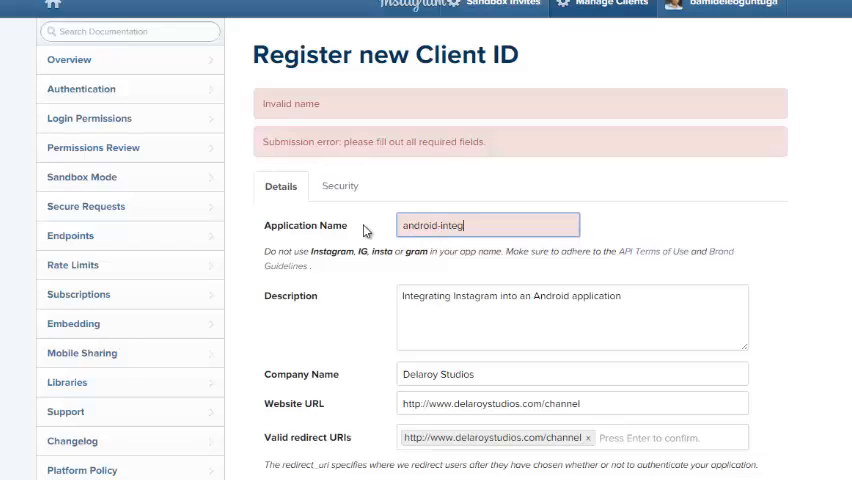
{"action": "type", "text": "ration"}
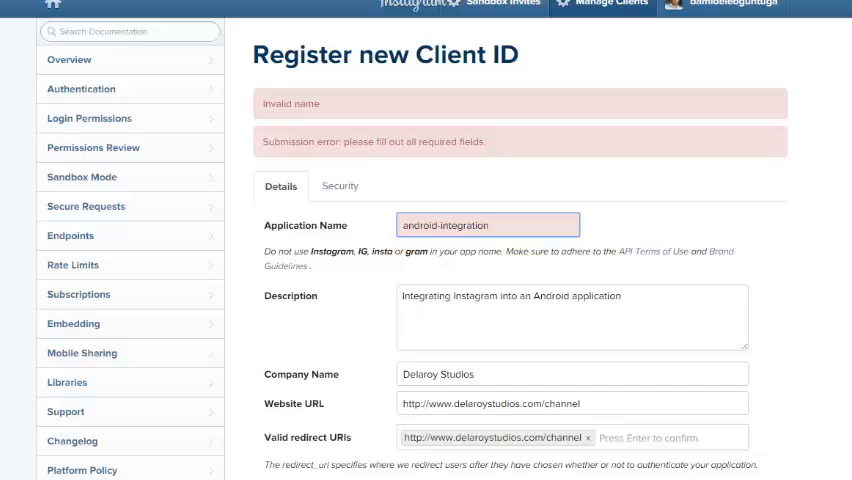
{"action": "scroll", "scroll_direction": "down", "scroll_amount": 3}
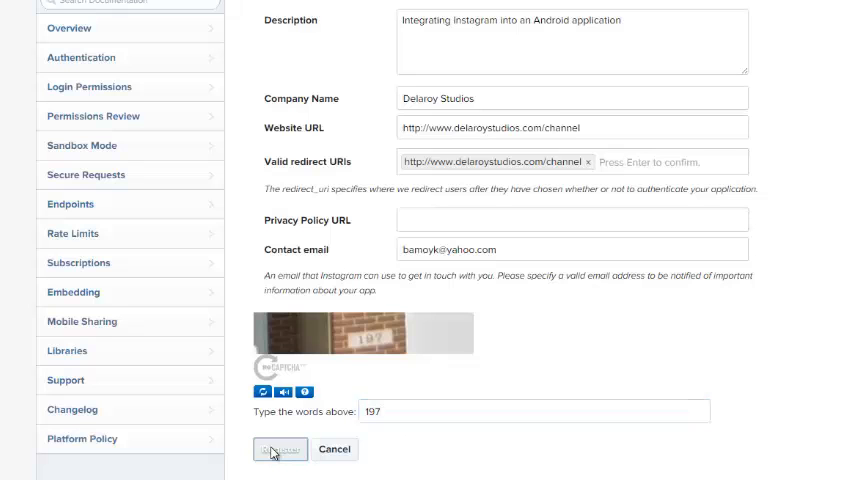
Step: Submit the registration, landing on Manage Clients with android-integration's client ID and secret listed
{"action": "left_click", "coordinate": [280, 448]}
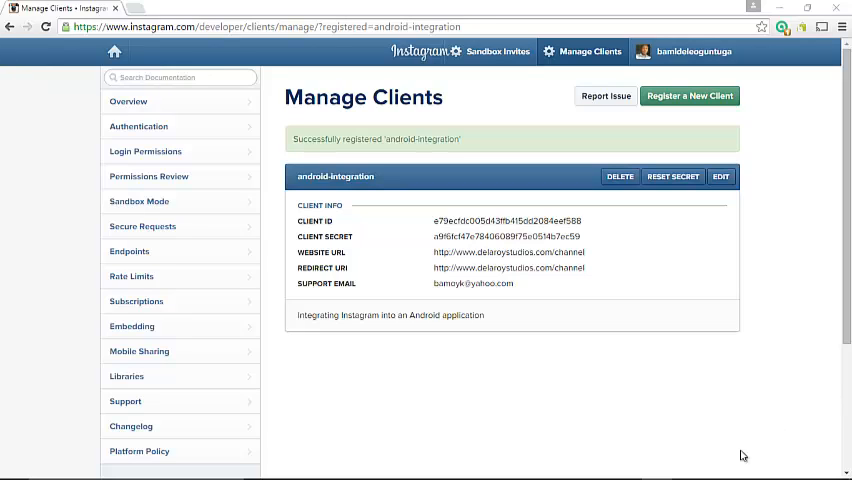
{"action": "mouse_move", "coordinate": [740, 452]}
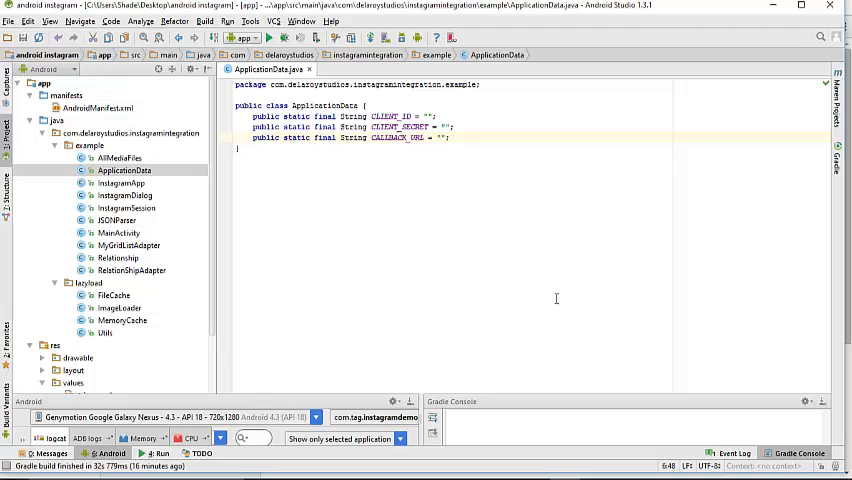
{"action": "mouse_move", "coordinate": [528, 298]}
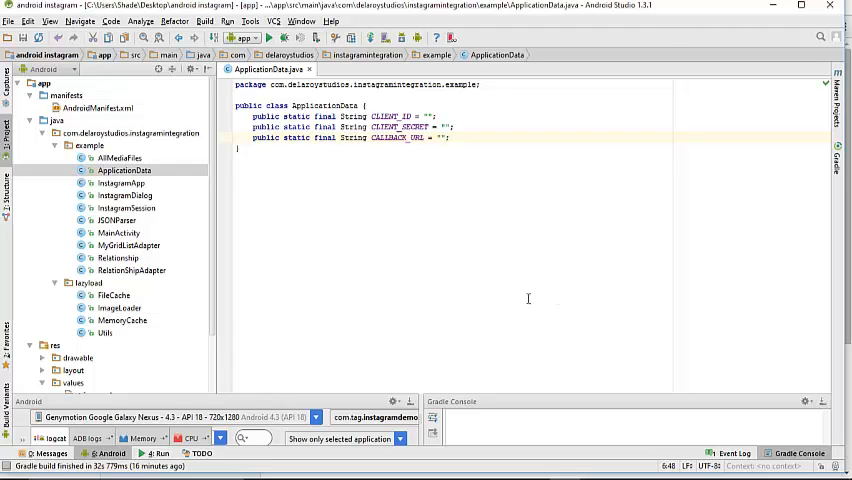
{"action": "mouse_move", "coordinate": [608, 236]}
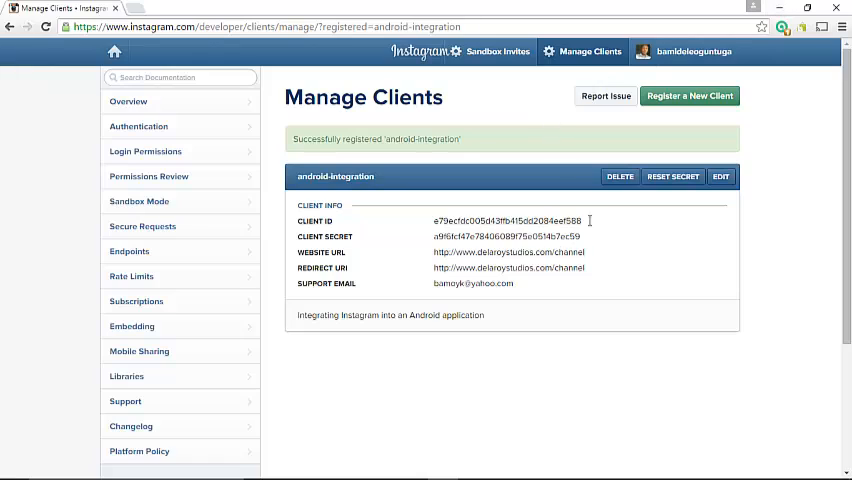
{"action": "double_click", "coordinate": [504, 220]}
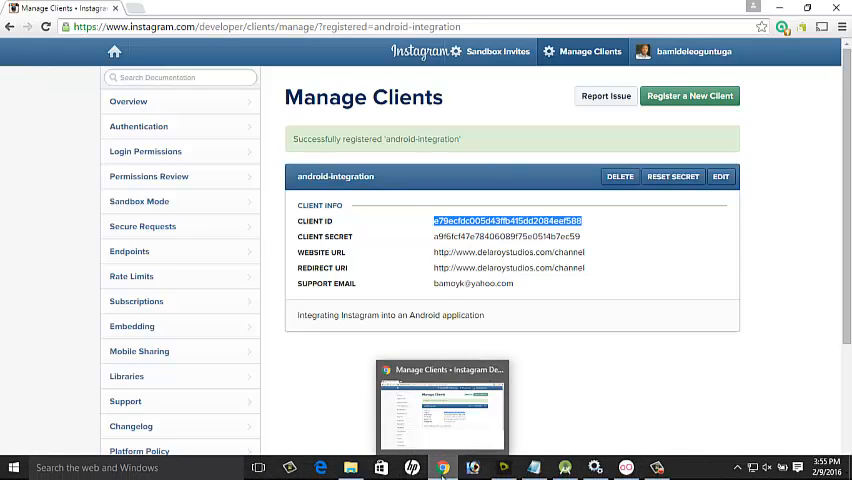
{"action": "mouse_move", "coordinate": [596, 468]}
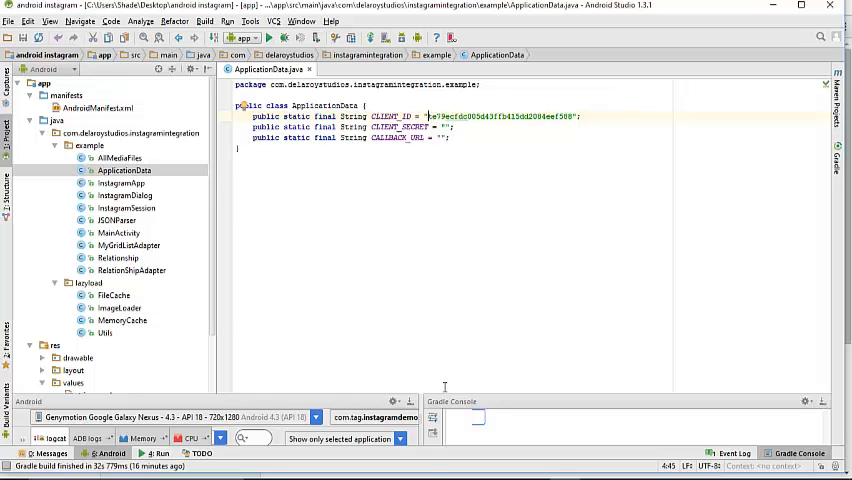
{"action": "mouse_move", "coordinate": [436, 468]}
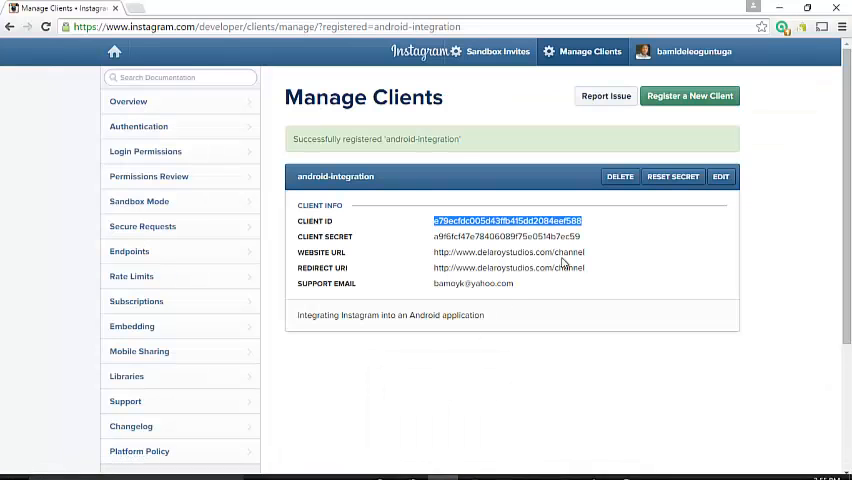
{"action": "double_click", "coordinate": [536, 236]}
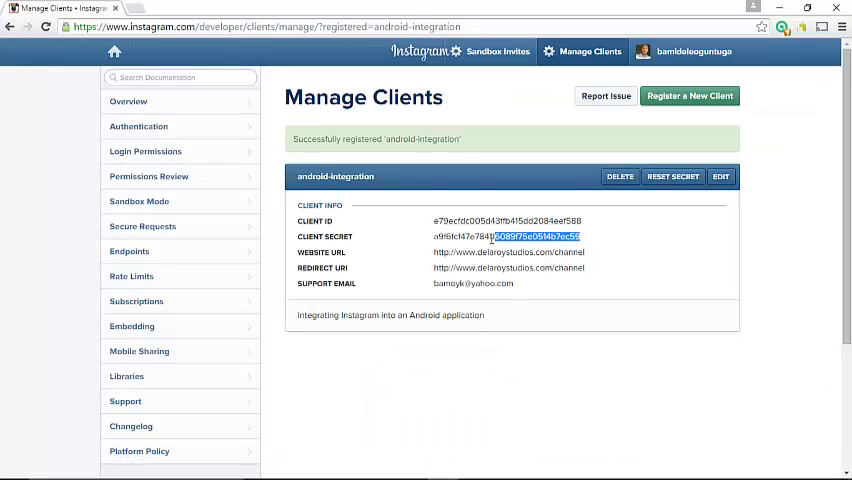
{"action": "triple_click", "coordinate": [508, 236]}
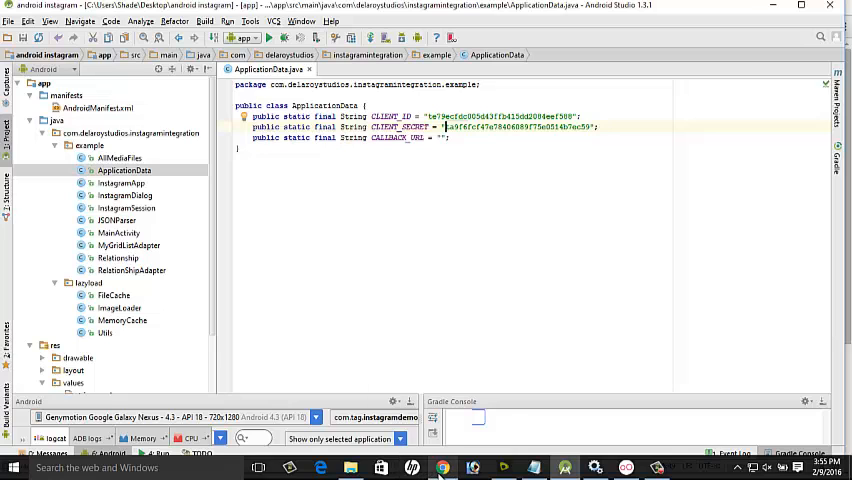
{"action": "left_click", "coordinate": [444, 468]}
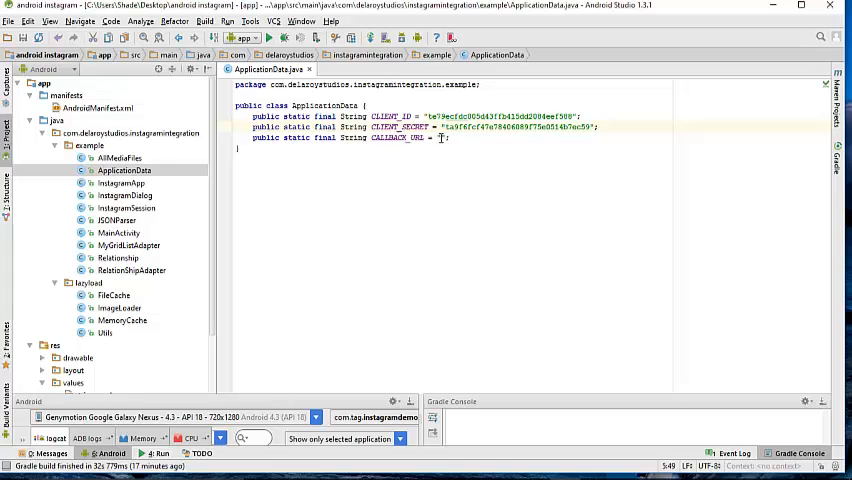
{"action": "type", "text": "\"http://www.delaroystudios.com/channel\""}
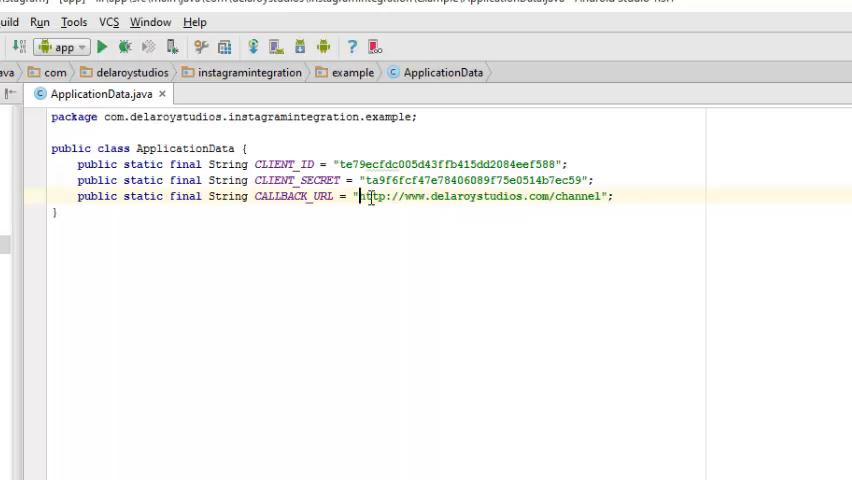
{"action": "left_click", "coordinate": [372, 180]}
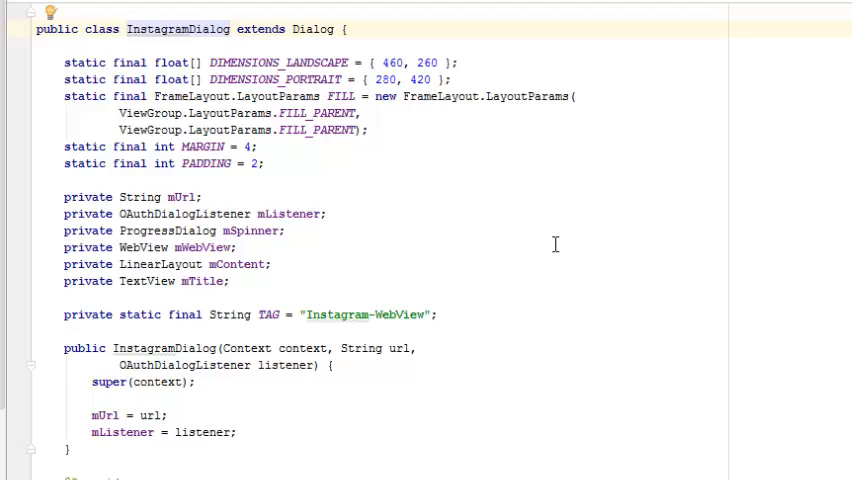
{"action": "mouse_move", "coordinate": [514, 252]}
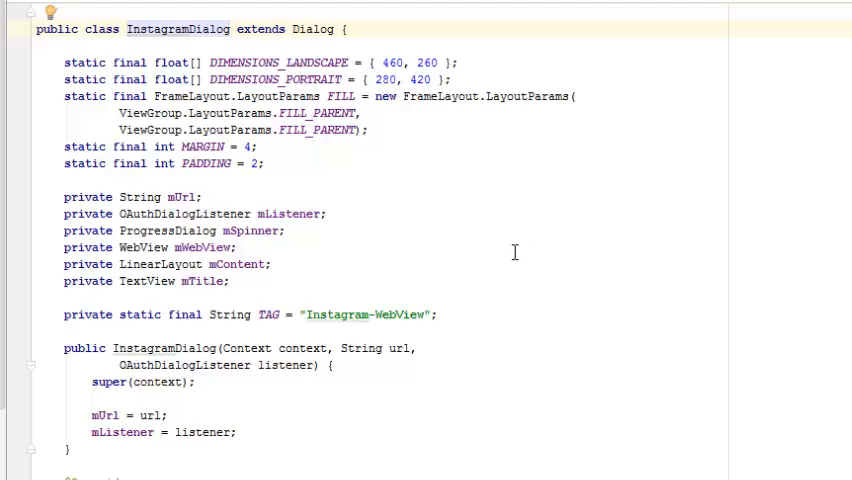
{"action": "mouse_move", "coordinate": [500, 258]}
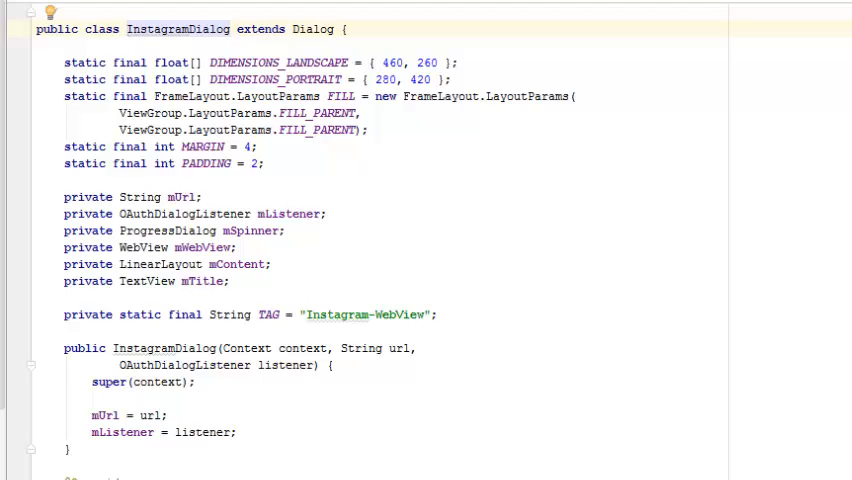
{"action": "scroll", "scroll_direction": "down", "scroll_amount": 3}
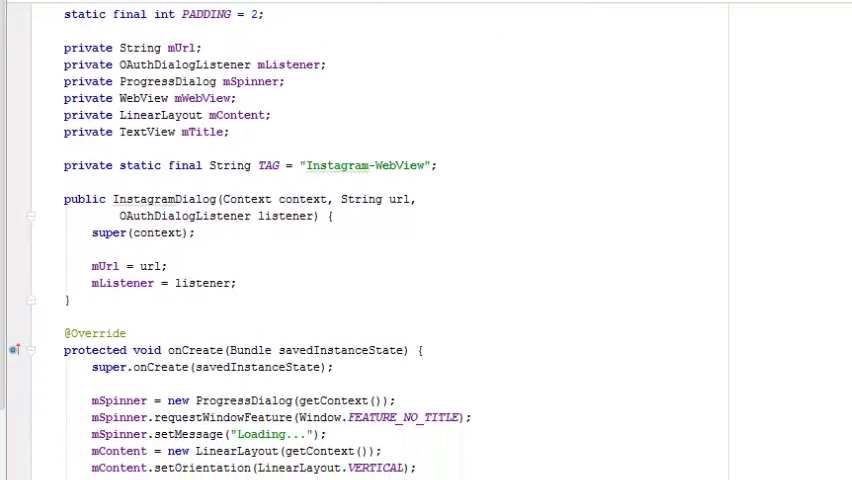
{"action": "scroll", "scroll_direction": "down", "scroll_amount": 3}
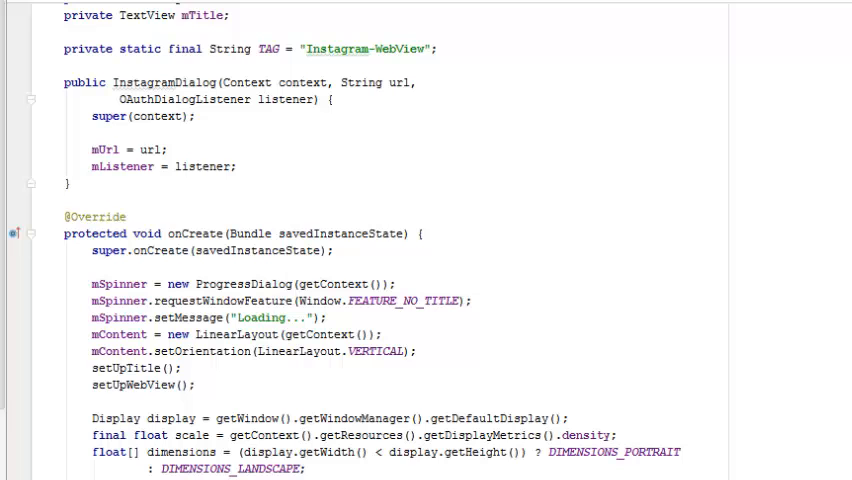
{"action": "scroll", "scroll_direction": "down", "scroll_amount": 3}
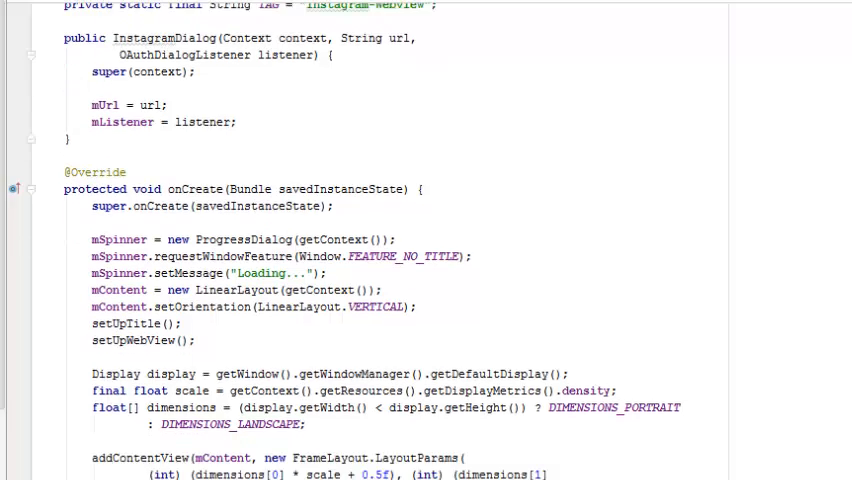
{"action": "scroll", "scroll_direction": "down", "scroll_amount": 3}
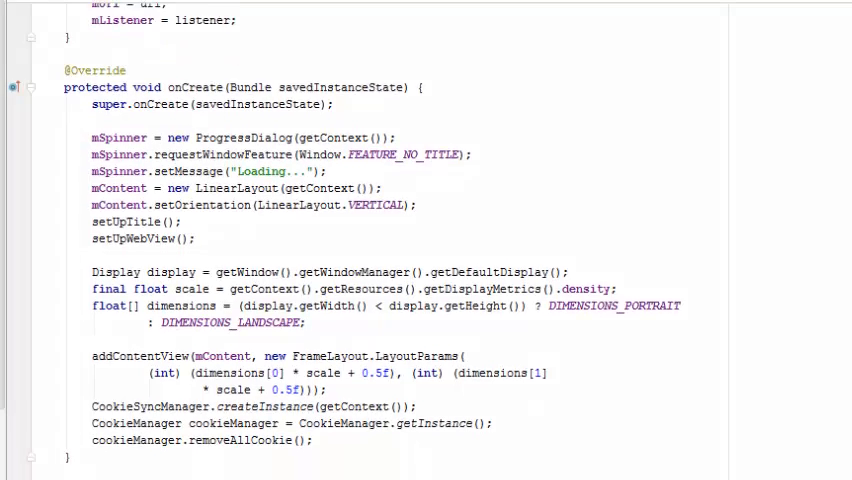
{"action": "scroll", "scroll_direction": "down", "scroll_amount": 3}
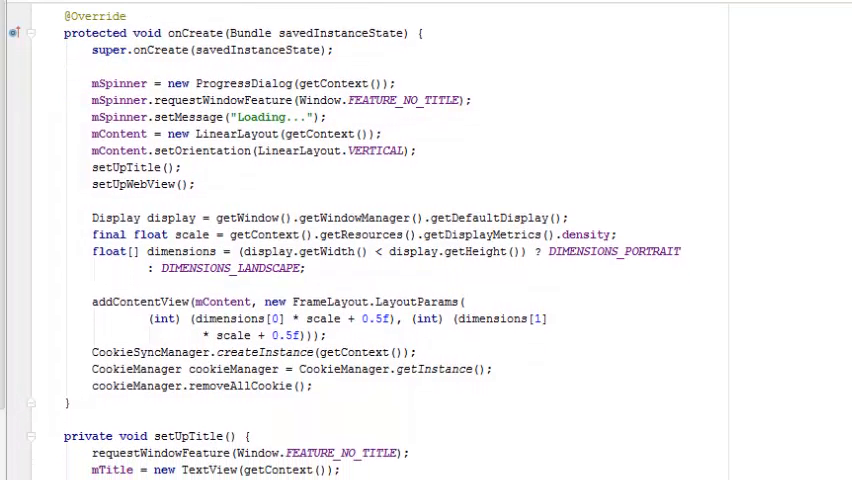
{"action": "scroll", "scroll_direction": "down", "scroll_amount": 3}
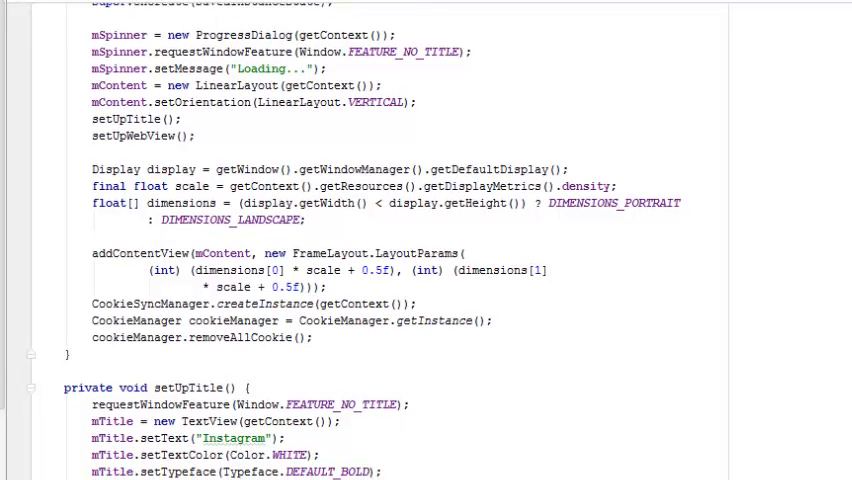
{"action": "scroll", "scroll_direction": "down", "scroll_amount": 3}
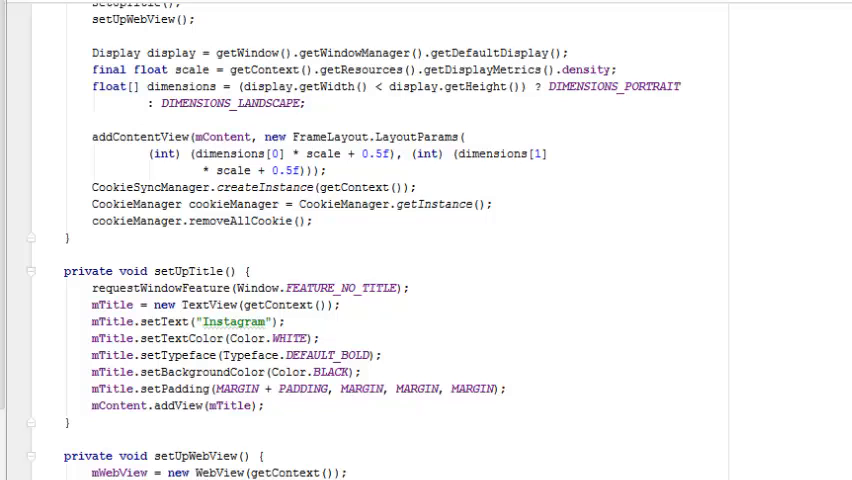
{"action": "scroll", "scroll_direction": "down", "scroll_amount": 3}
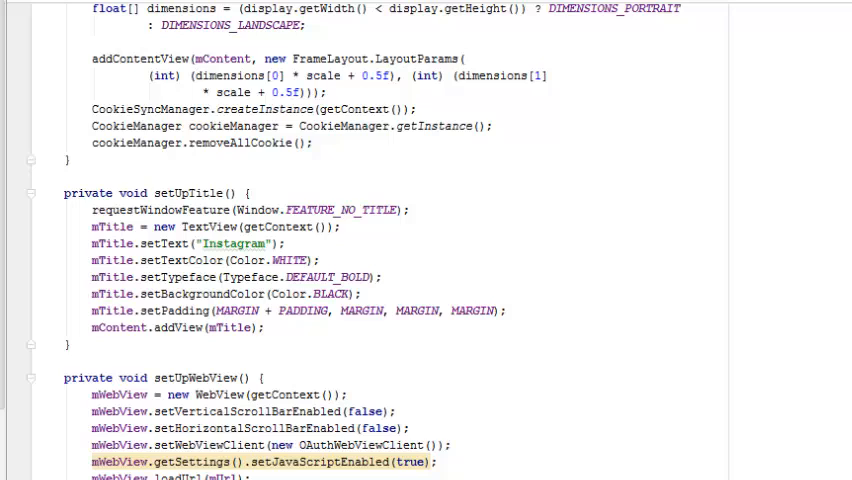
{"action": "scroll", "scroll_direction": "down", "scroll_amount": 3}
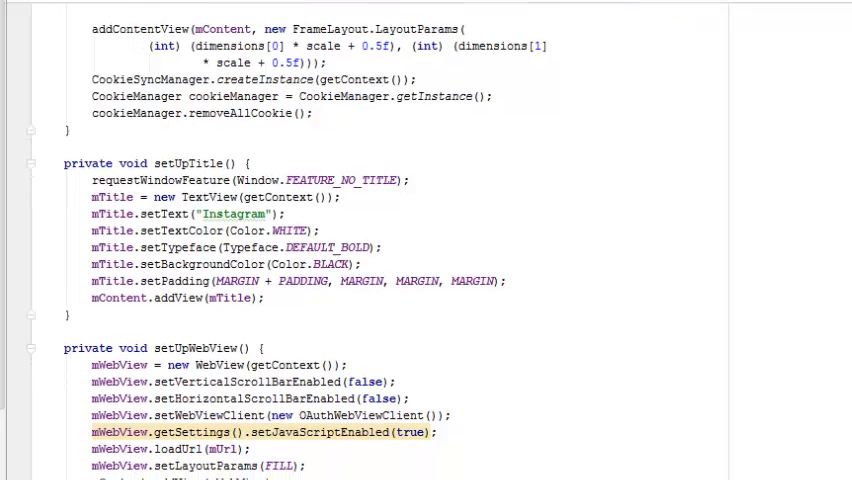
{"action": "scroll", "scroll_direction": "down", "scroll_amount": 3}
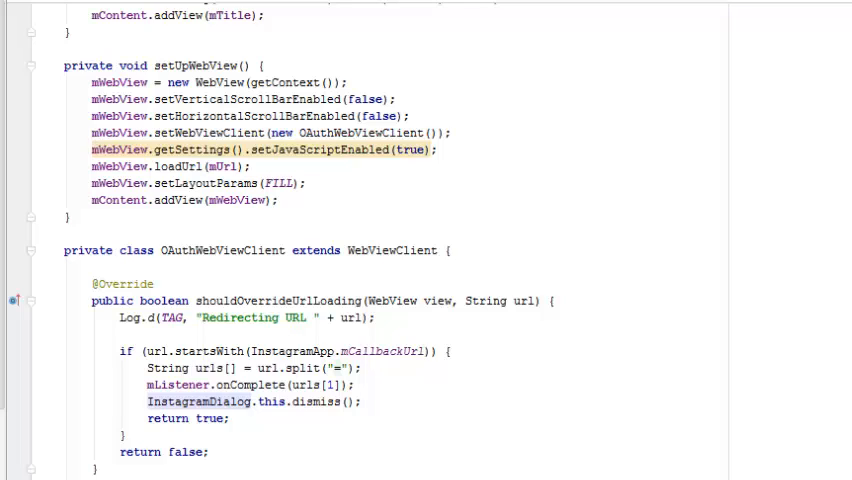
{"action": "left_click", "coordinate": [284, 352]}
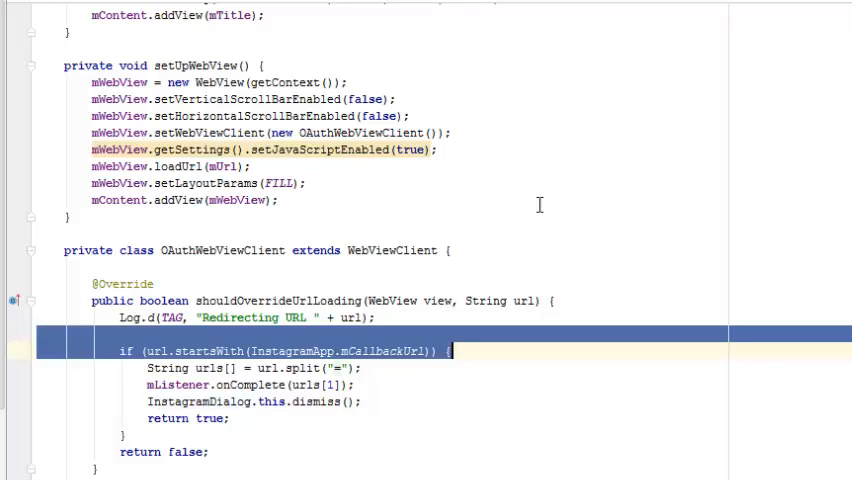
{"action": "double_click", "coordinate": [240, 200]}
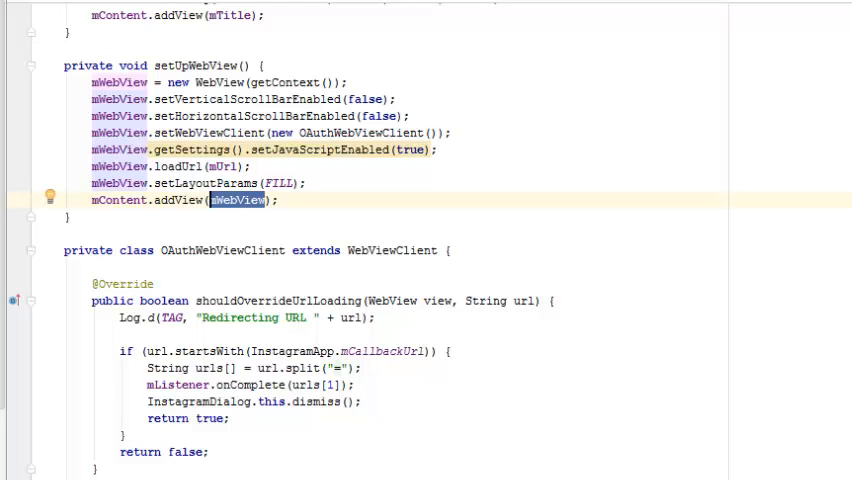
{"action": "scroll", "scroll_direction": "down", "scroll_amount": 3}
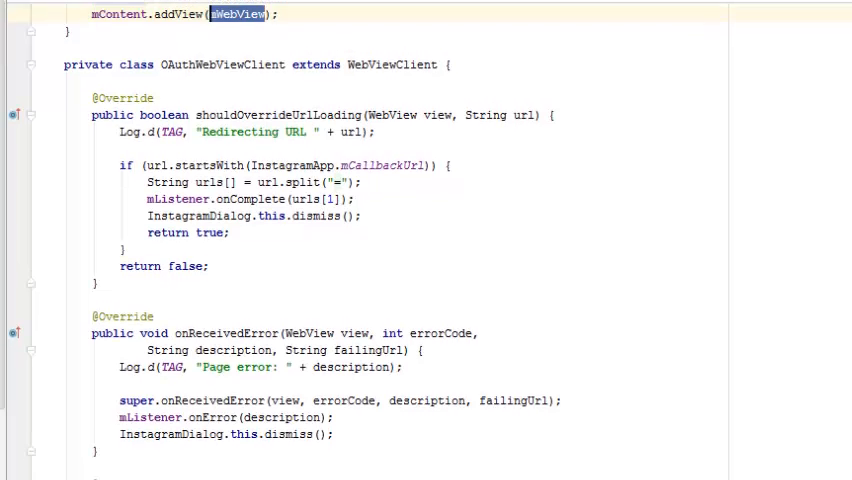
{"action": "scroll", "scroll_direction": "down", "scroll_amount": 3}
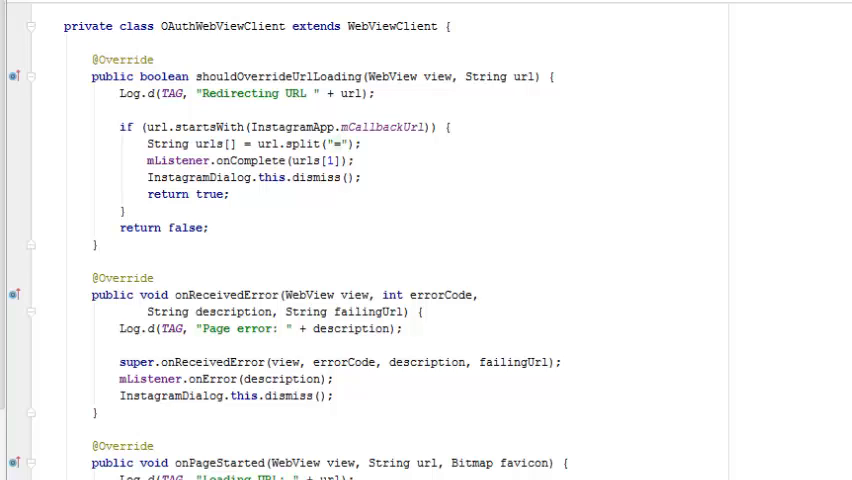
{"action": "scroll", "scroll_direction": "down", "scroll_amount": 3}
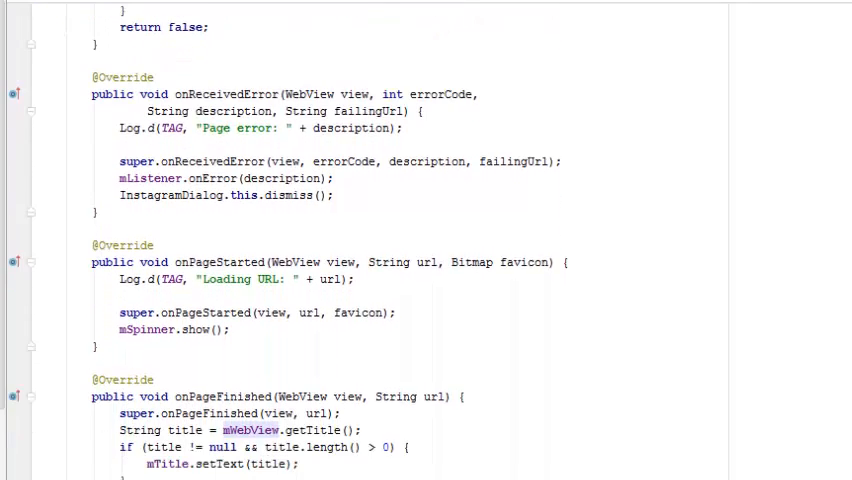
{"action": "scroll", "scroll_direction": "down", "scroll_amount": 3}
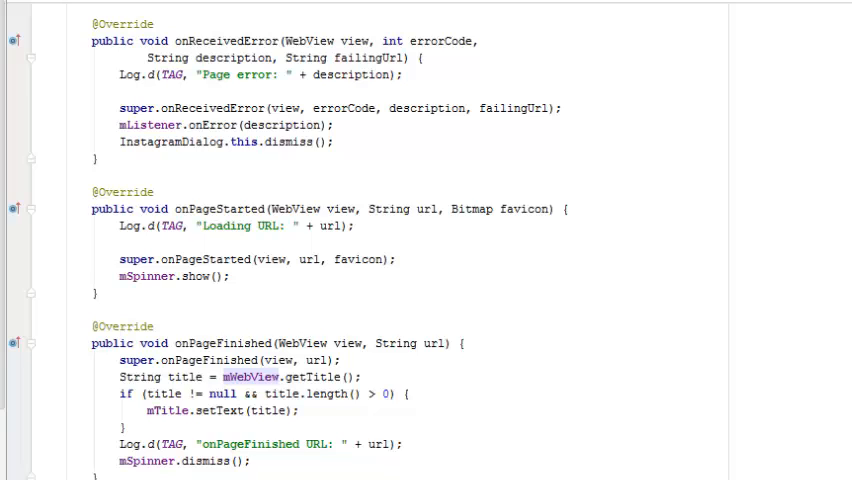
{"action": "scroll", "scroll_direction": "down", "scroll_amount": 3}
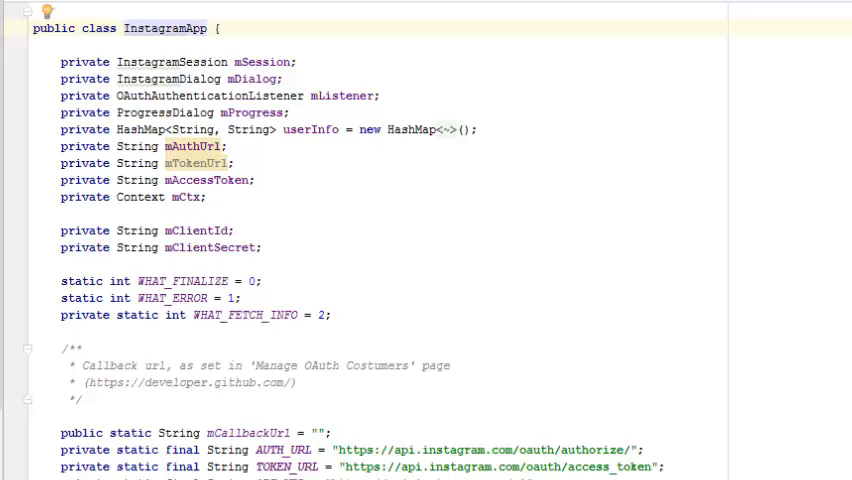
Step: Scroll InstagramApp.java past the URL and TAG constants to its constructor
{"action": "scroll", "scroll_direction": "down", "scroll_amount": 3}
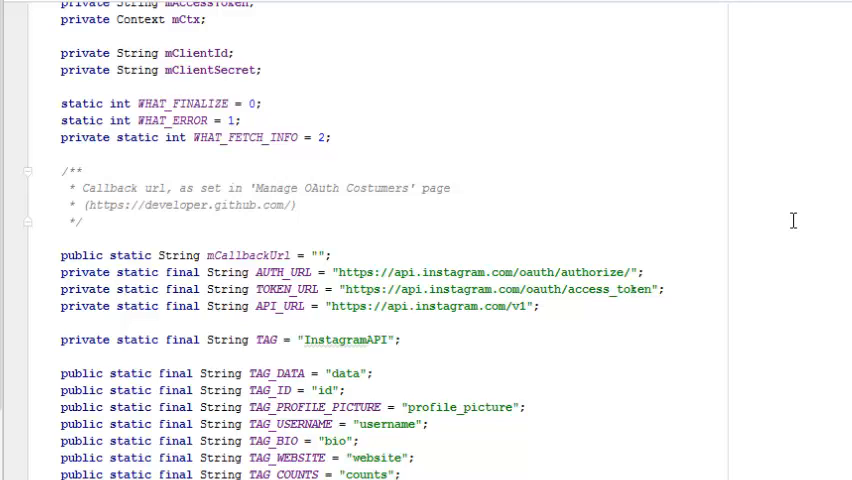
{"action": "scroll", "scroll_direction": "down", "scroll_amount": 3}
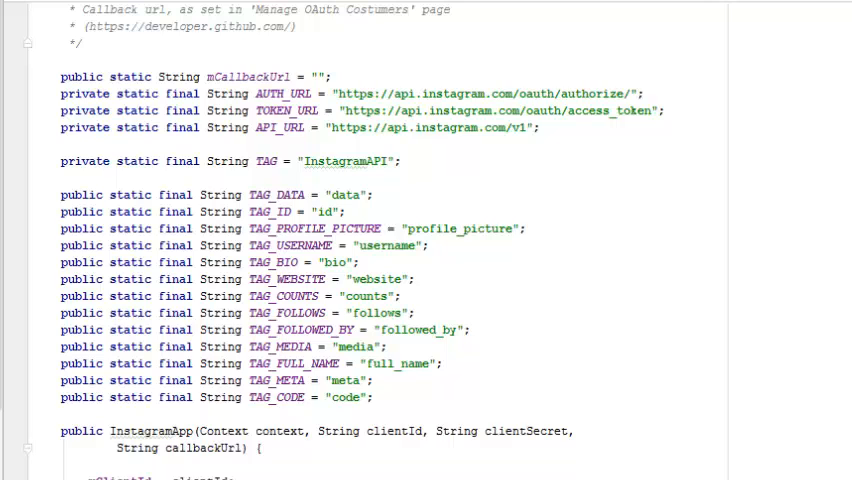
{"action": "scroll", "scroll_direction": "down", "scroll_amount": 3}
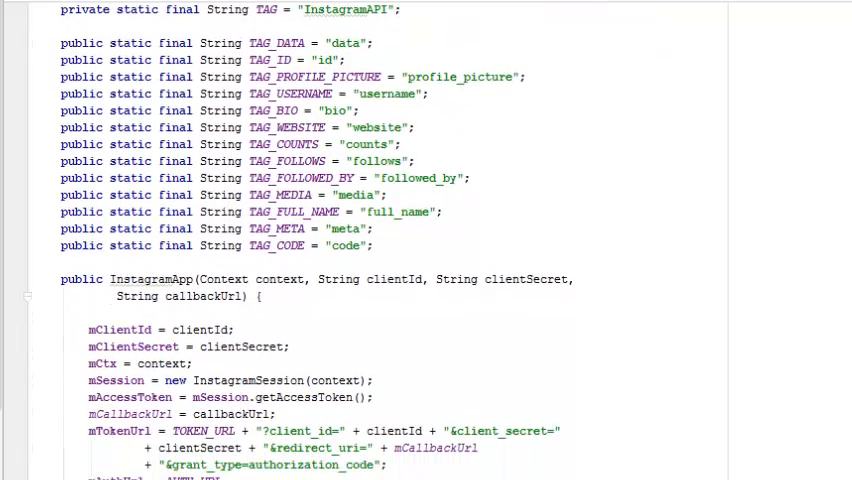
{"action": "scroll", "scroll_direction": "down", "scroll_amount": 3}
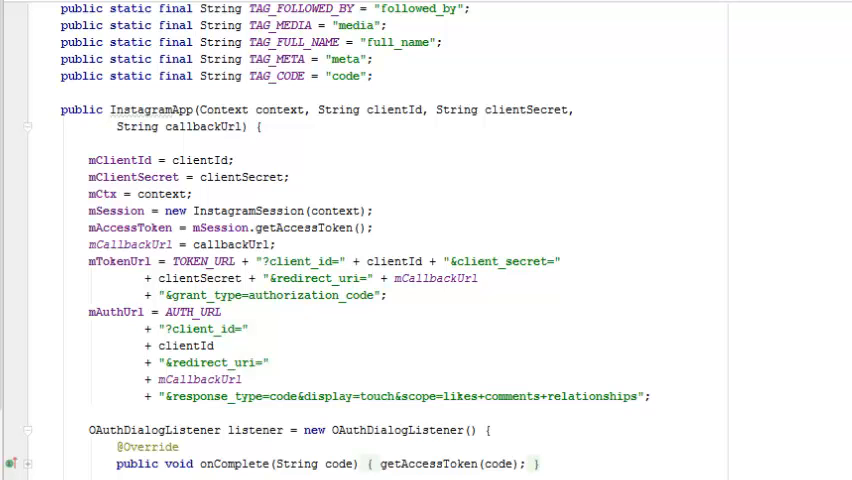
{"action": "scroll", "scroll_direction": "down", "scroll_amount": 3}
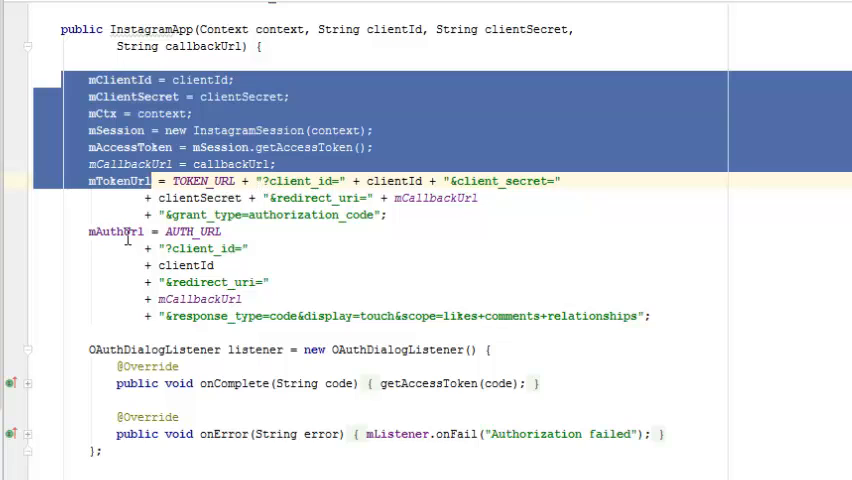
{"action": "left_click", "coordinate": [144, 232]}
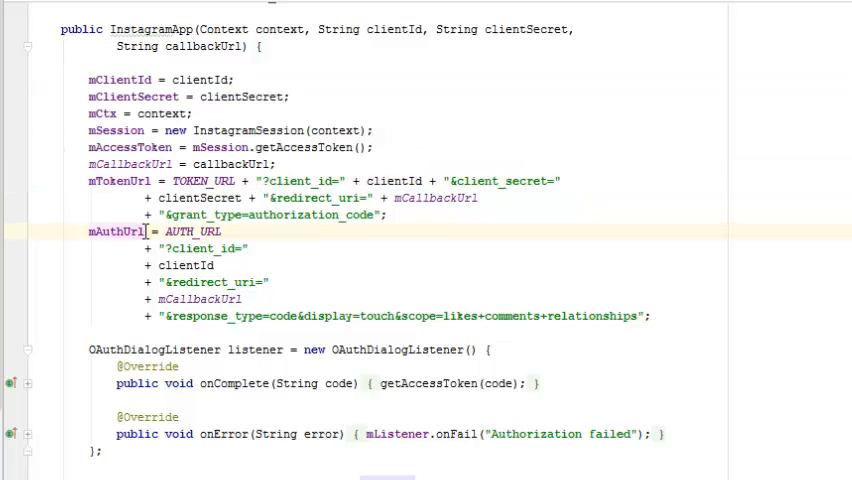
{"action": "double_click", "coordinate": [116, 232]}
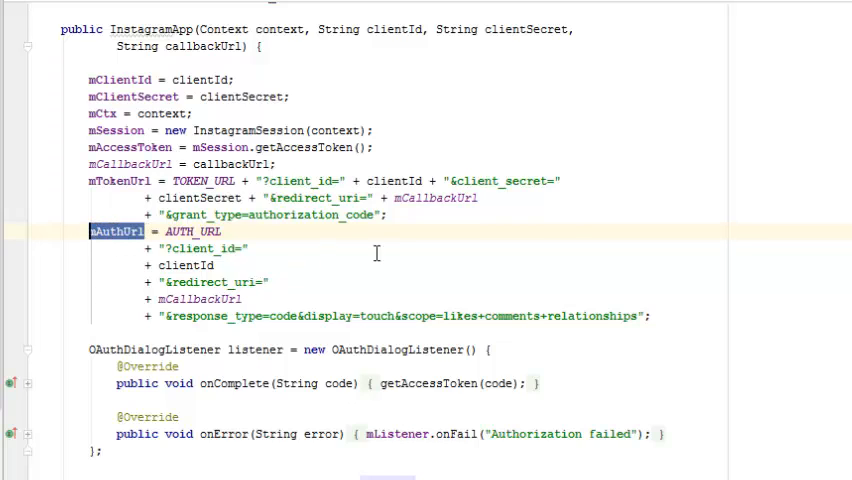
{"action": "mouse_move", "coordinate": [376, 254]}
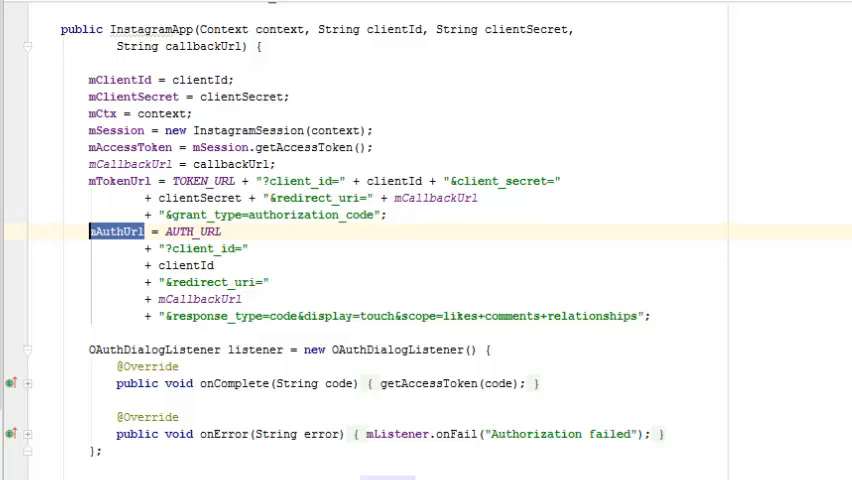
{"action": "scroll", "scroll_direction": "down", "scroll_amount": 3}
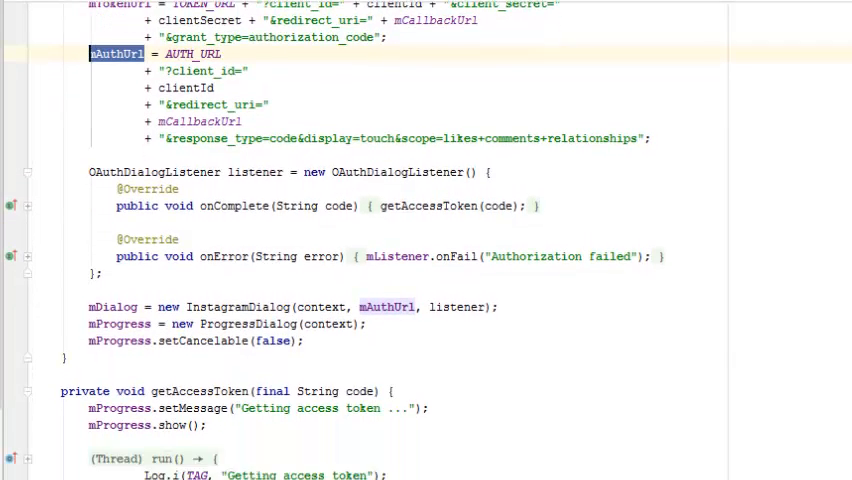
{"action": "scroll", "scroll_direction": "down", "scroll_amount": 3}
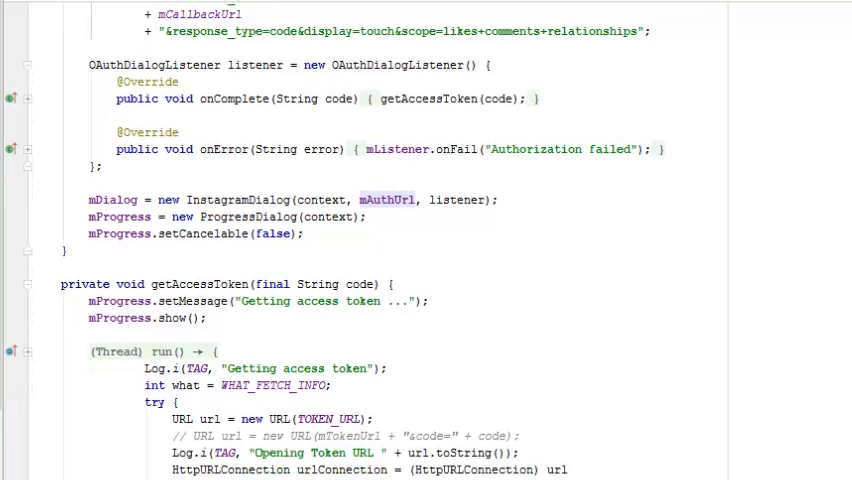
{"action": "scroll", "scroll_direction": "down", "scroll_amount": 3}
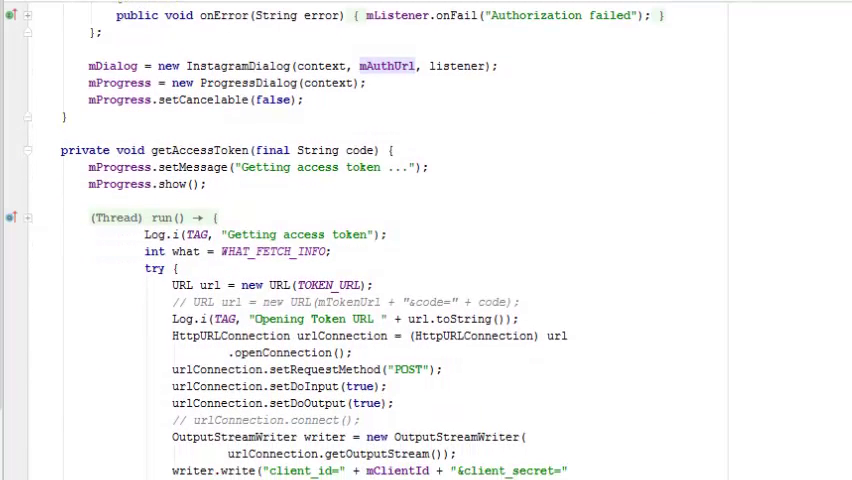
{"action": "scroll", "scroll_direction": "down", "scroll_amount": 3}
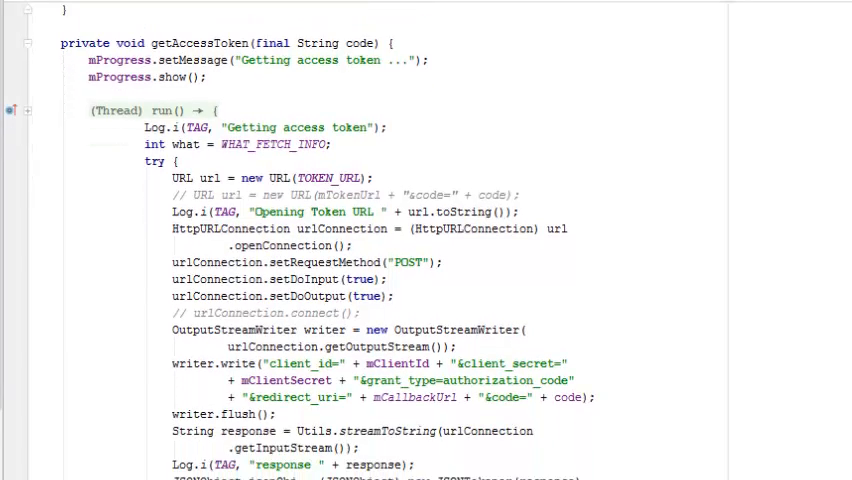
{"action": "scroll", "scroll_direction": "down", "scroll_amount": 3}
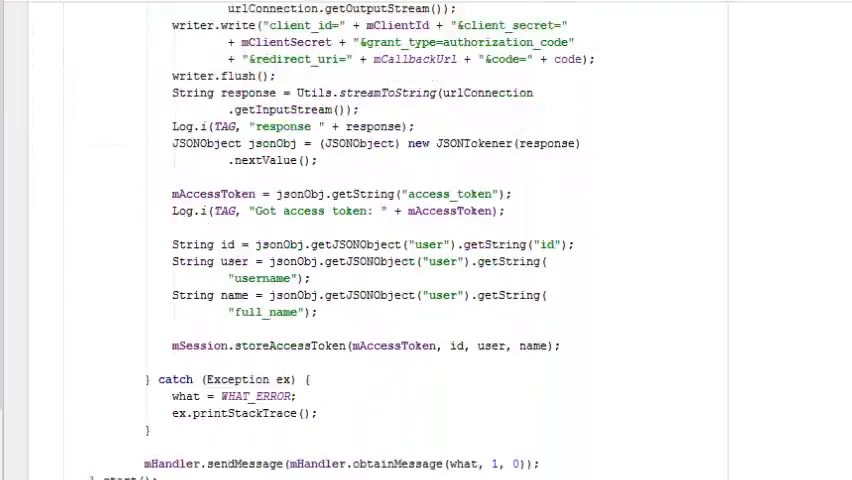
{"action": "scroll", "scroll_direction": "down", "scroll_amount": 3}
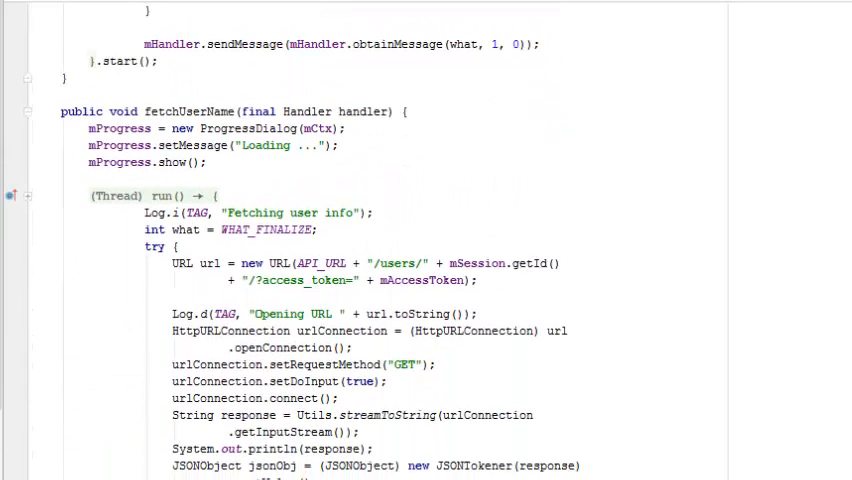
{"action": "scroll", "scroll_direction": "down", "scroll_amount": 3}
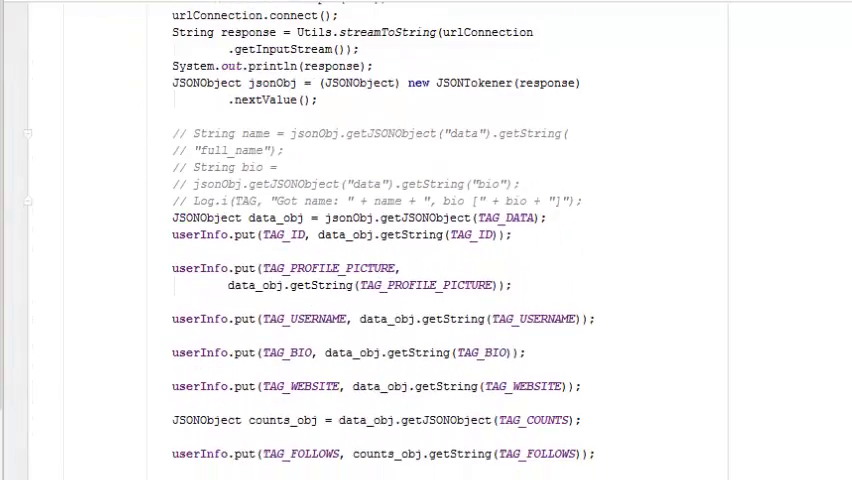
{"action": "scroll", "scroll_direction": "down", "scroll_amount": 3}
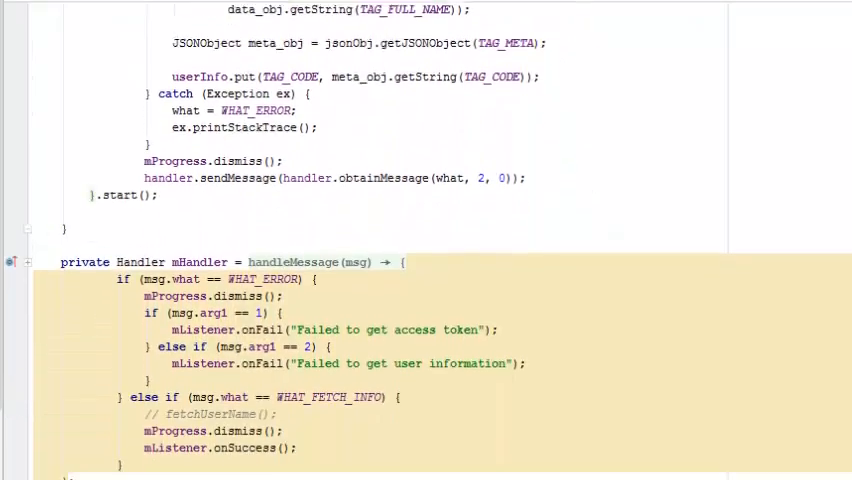
{"action": "scroll", "scroll_direction": "down", "scroll_amount": 3}
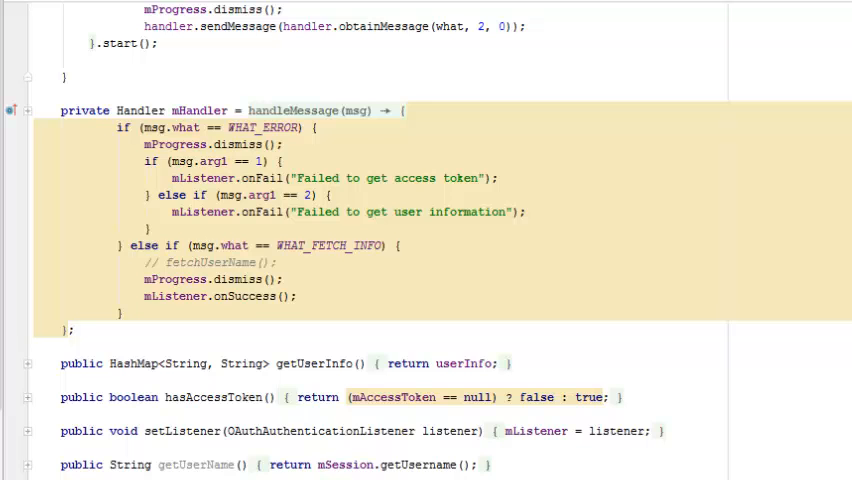
{"action": "scroll", "scroll_direction": "down", "scroll_amount": 3}
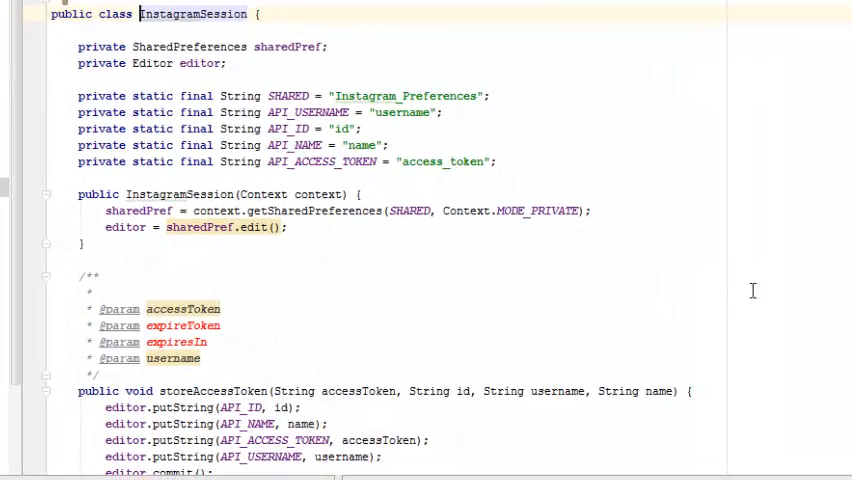
{"action": "mouse_move", "coordinate": [762, 288]}
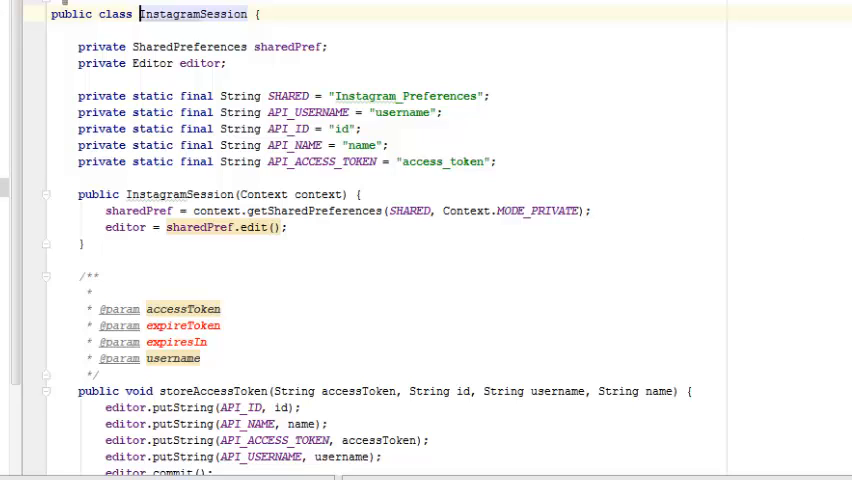
Step: Scroll through InstagramSession's storeAccessToken, resetAccessToken and getter methods
{"action": "scroll", "scroll_direction": "down", "scroll_amount": 3}
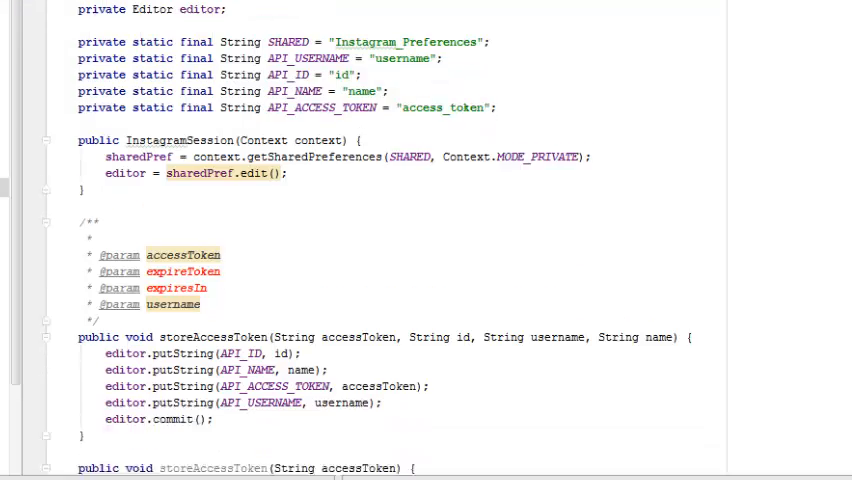
{"action": "scroll", "scroll_direction": "down", "scroll_amount": 3}
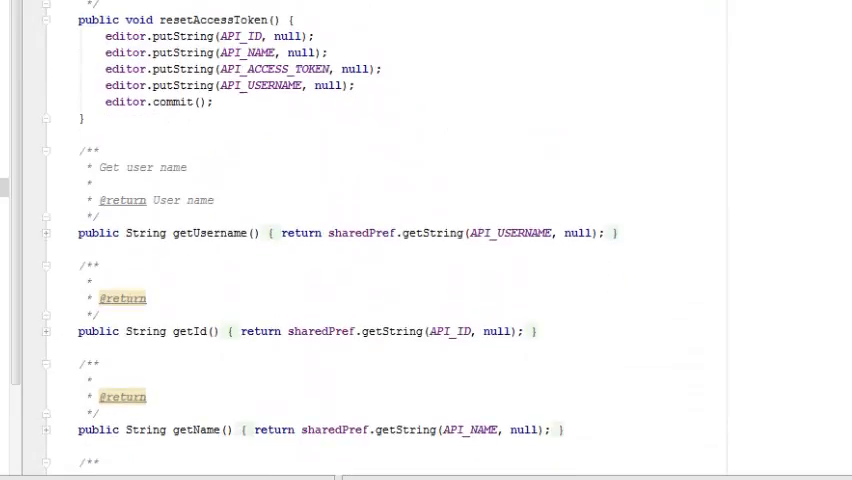
{"action": "scroll", "scroll_direction": "up", "scroll_amount": 3}
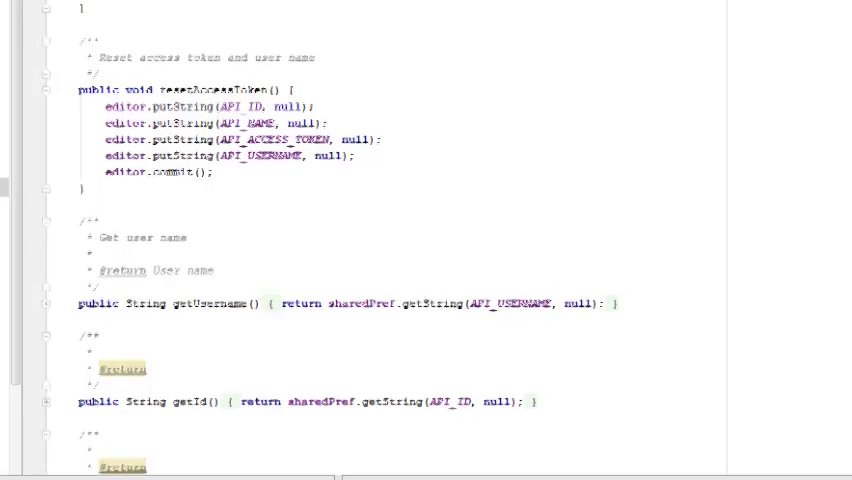
{"action": "scroll", "scroll_direction": "down", "scroll_amount": 3}
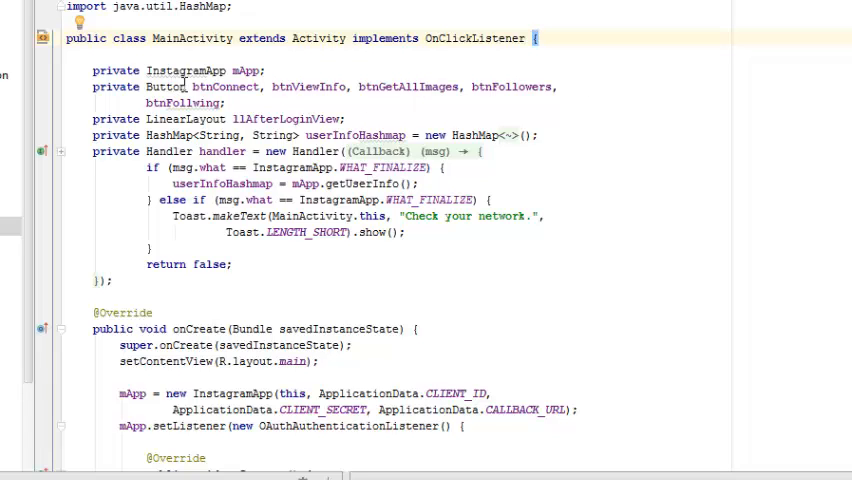
Step: Select Button in the field declarations and review the onCreate and onClick login code
{"action": "double_click", "coordinate": [164, 88]}
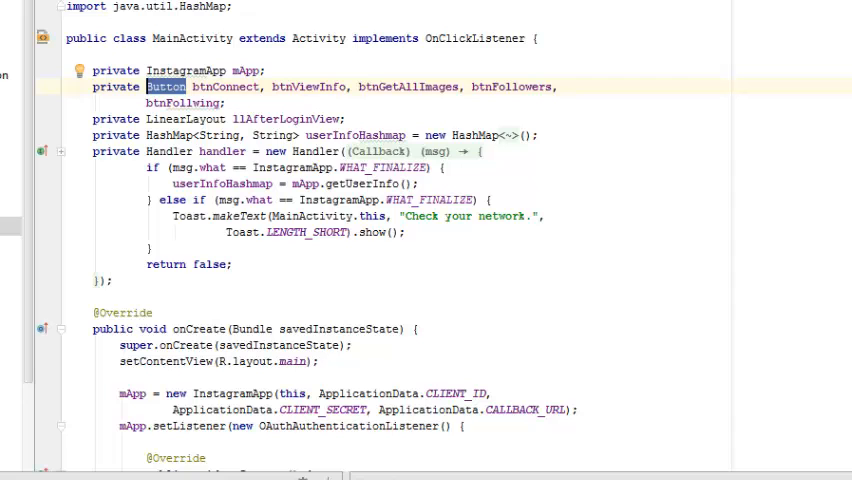
{"action": "scroll", "scroll_direction": "down", "scroll_amount": 3}
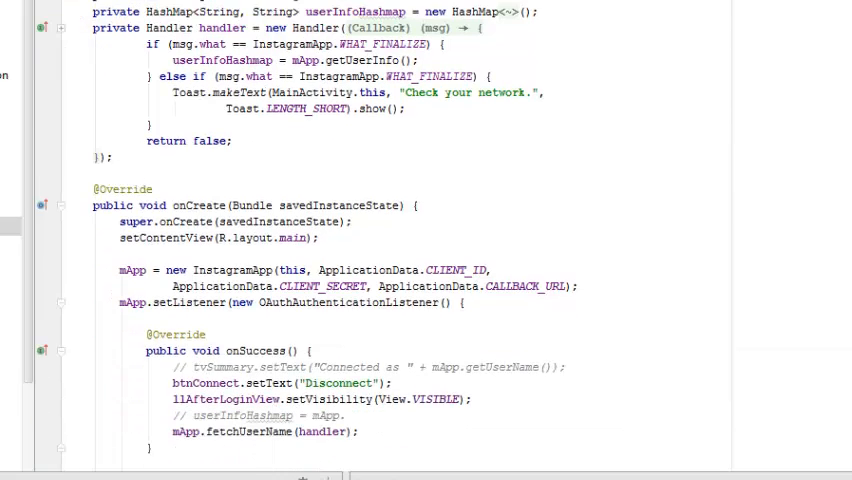
{"action": "scroll", "scroll_direction": "down", "scroll_amount": 3}
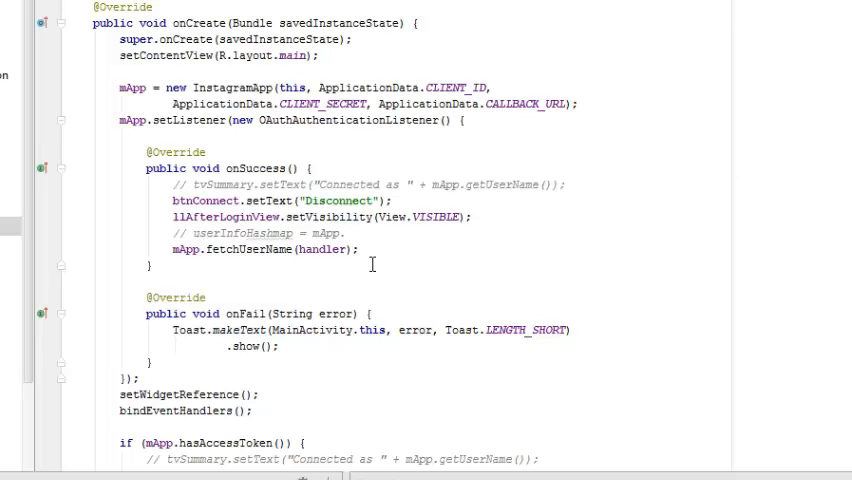
{"action": "mouse_move", "coordinate": [458, 268]}
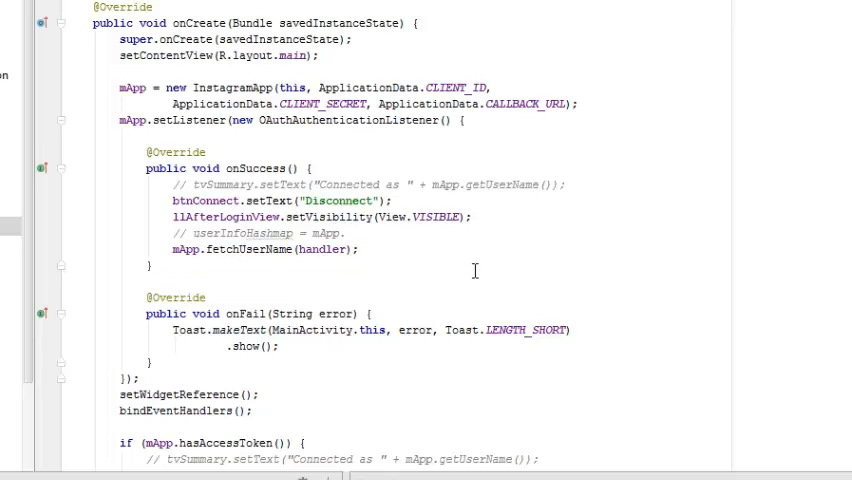
{"action": "mouse_move", "coordinate": [476, 272]}
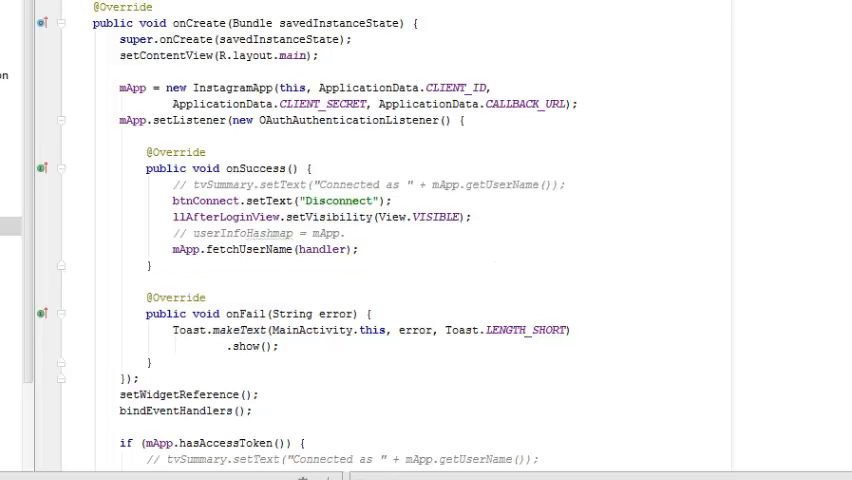
{"action": "scroll", "scroll_direction": "down", "scroll_amount": 3}
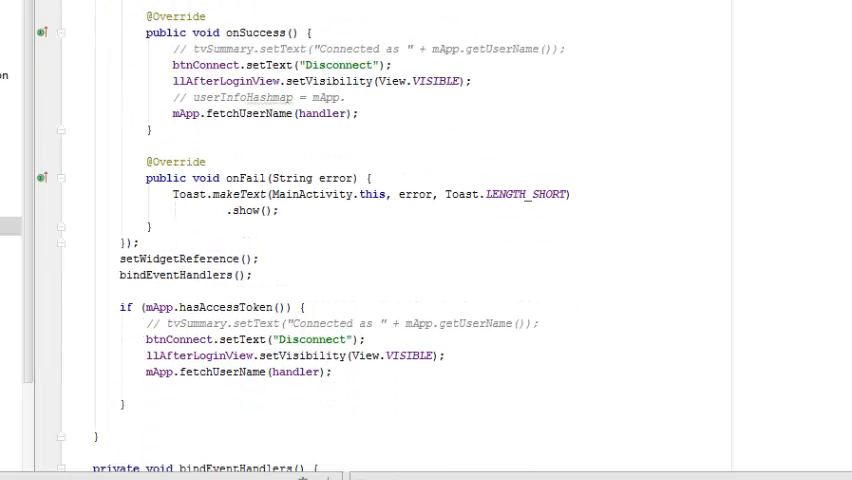
{"action": "mouse_move", "coordinate": [354, 240]}
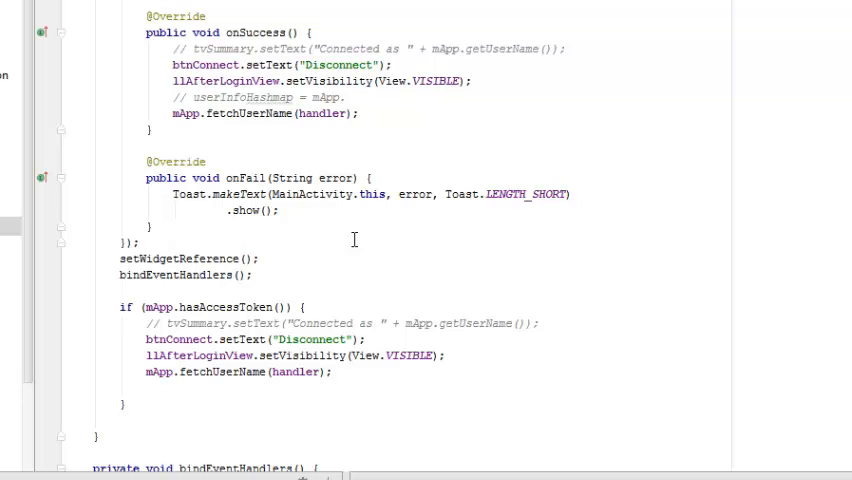
{"action": "scroll", "scroll_direction": "down", "scroll_amount": 3}
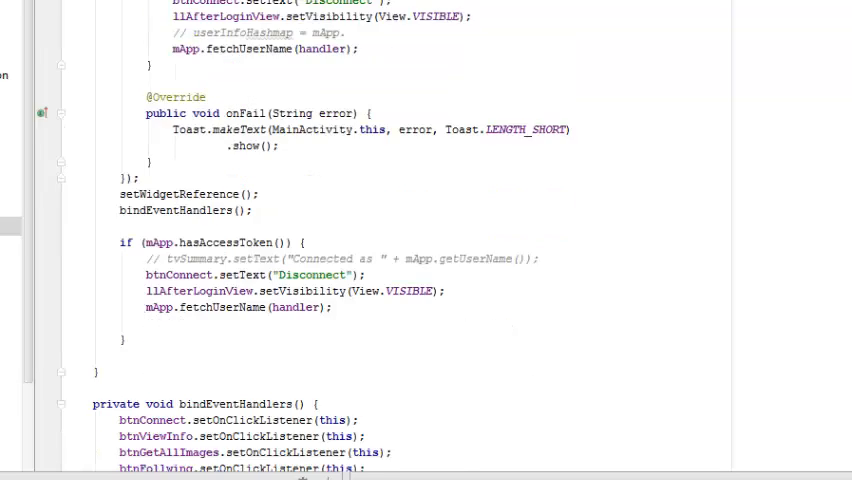
{"action": "scroll", "scroll_direction": "down", "scroll_amount": 3}
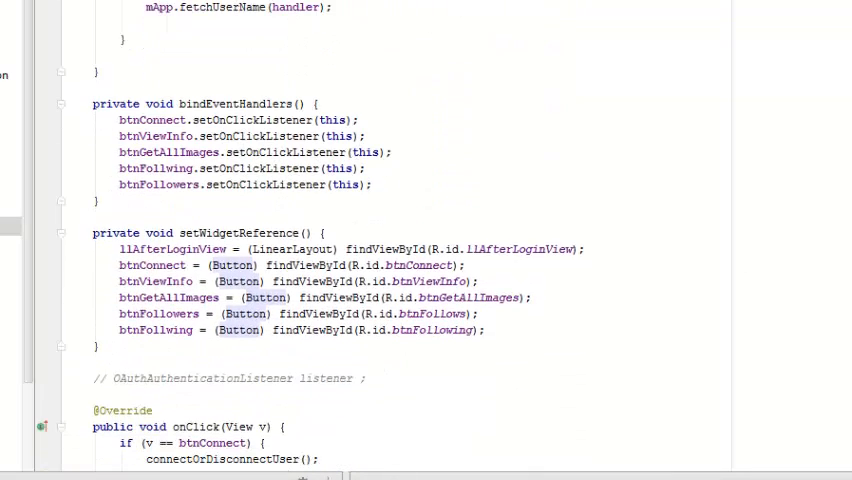
{"action": "scroll", "scroll_direction": "down", "scroll_amount": 3}
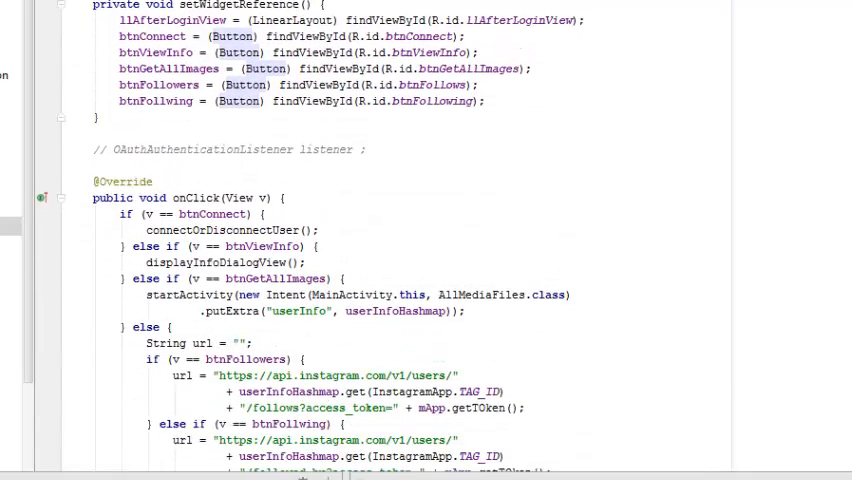
{"action": "scroll", "scroll_direction": "down", "scroll_amount": 3}
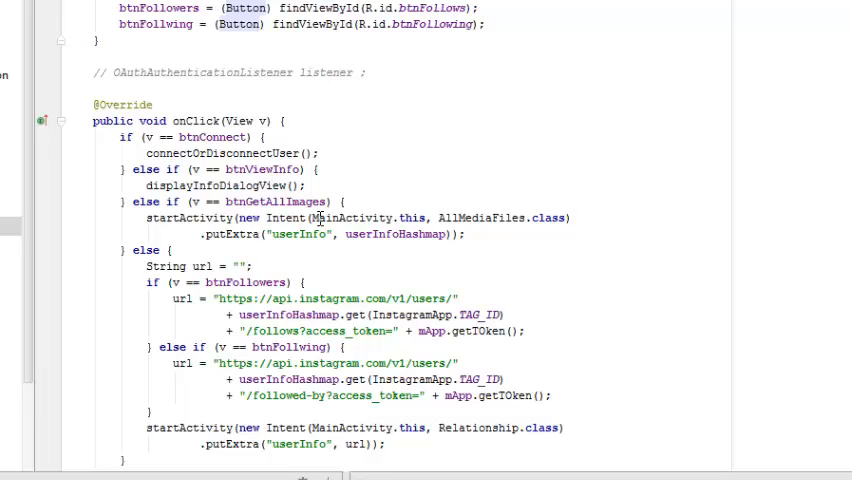
{"action": "mouse_move", "coordinate": [504, 298]}
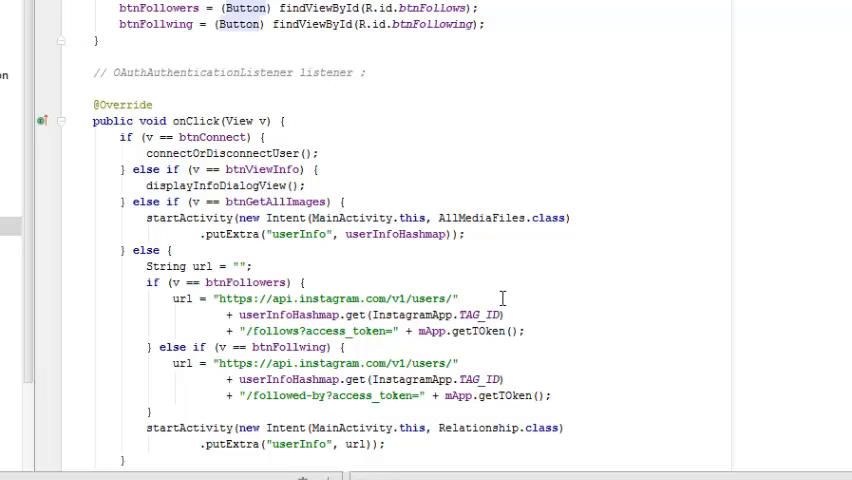
{"action": "mouse_move", "coordinate": [642, 304]}
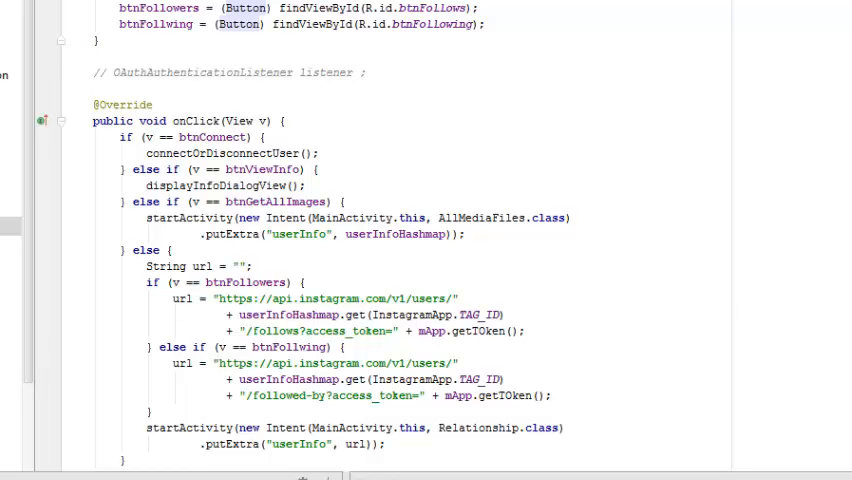
Step: Review connectOrDisconnectUser's disconnect prompt and the displayInfoDialogView profile dialog code
{"action": "scroll", "scroll_direction": "down", "scroll_amount": 3}
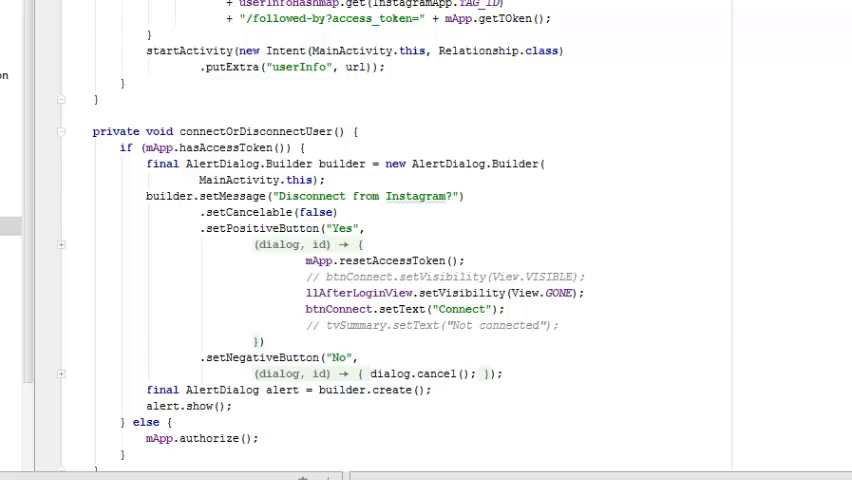
{"action": "scroll", "scroll_direction": "down", "scroll_amount": 3}
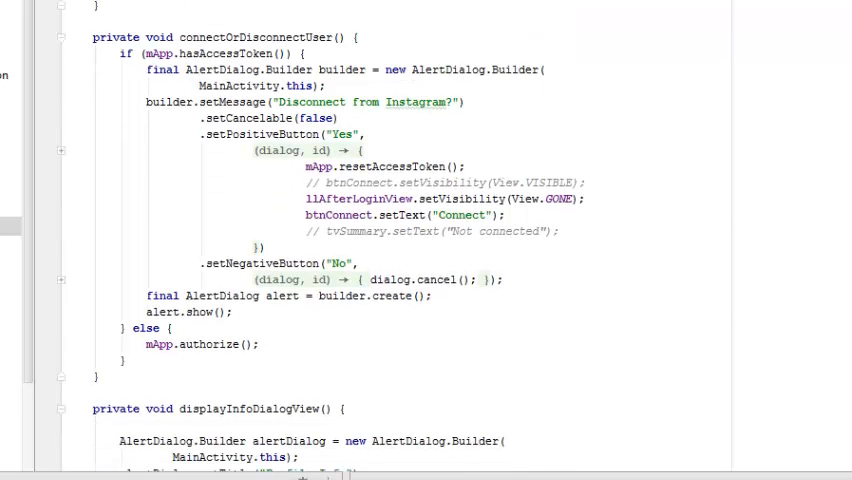
{"action": "scroll", "scroll_direction": "down", "scroll_amount": 3}
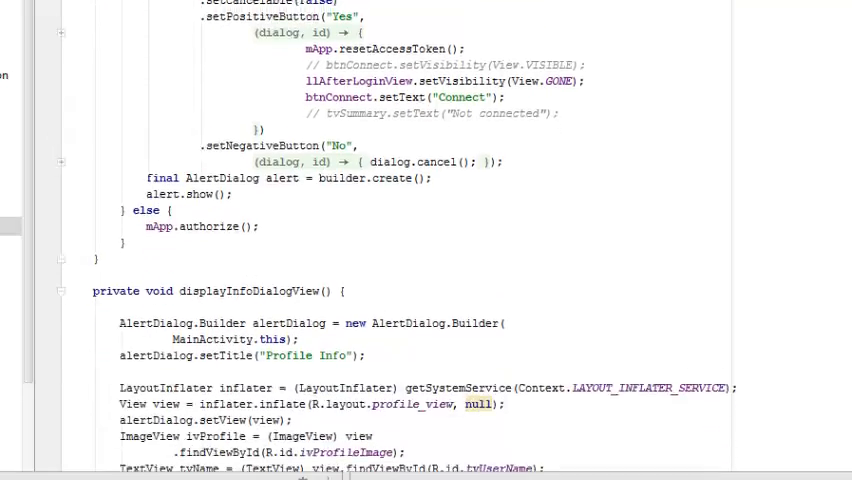
{"action": "scroll", "scroll_direction": "down", "scroll_amount": 3}
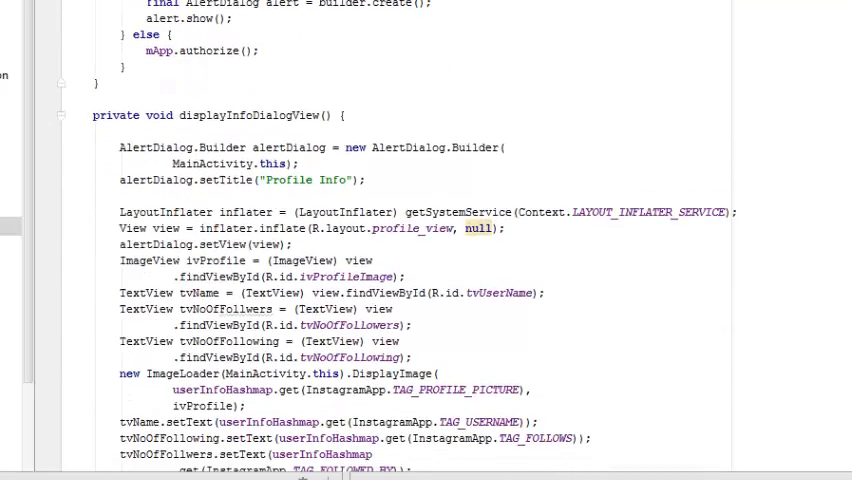
{"action": "scroll", "scroll_direction": "up", "scroll_amount": 3}
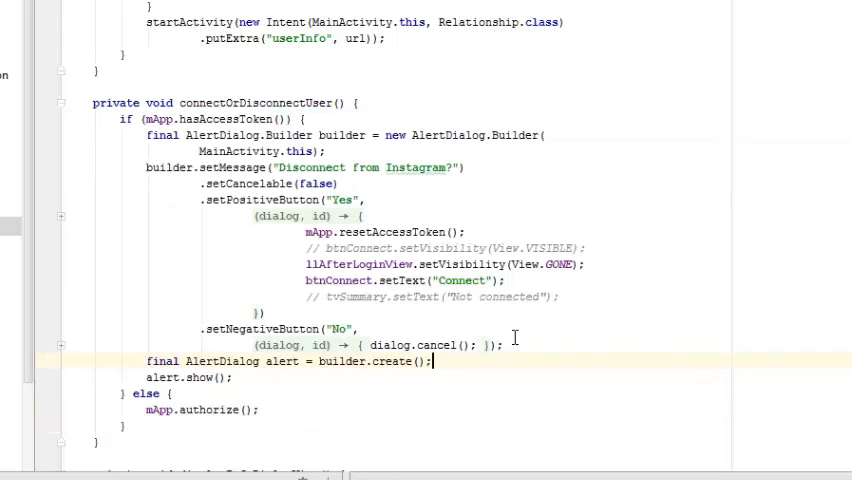
{"action": "scroll", "scroll_direction": "down", "scroll_amount": 3}
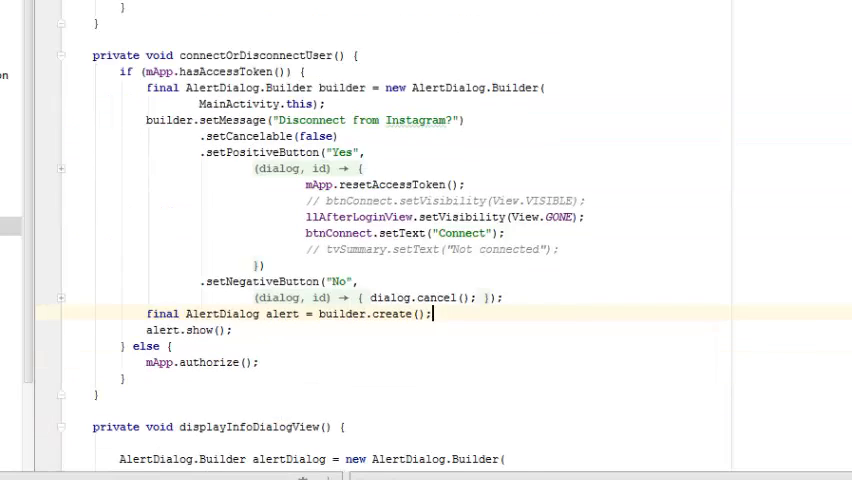
{"action": "scroll", "scroll_direction": "down", "scroll_amount": 3}
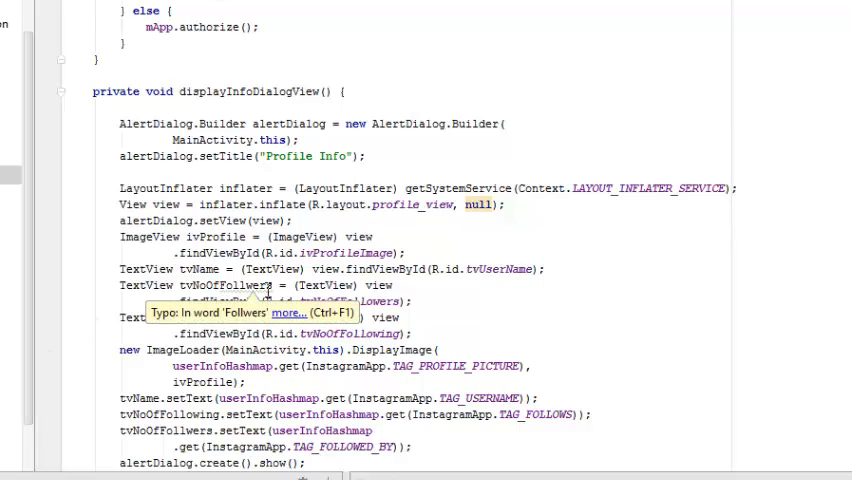
{"action": "scroll", "scroll_direction": "up", "scroll_amount": 3}
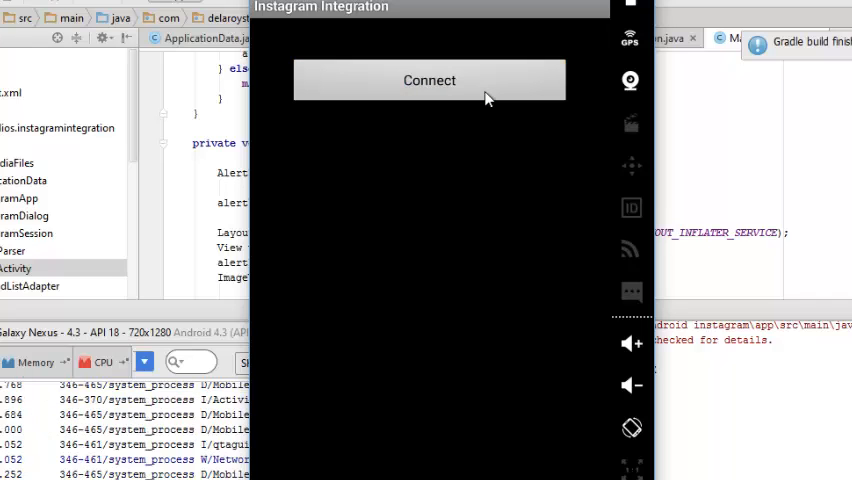
{"action": "left_click", "coordinate": [428, 80]}
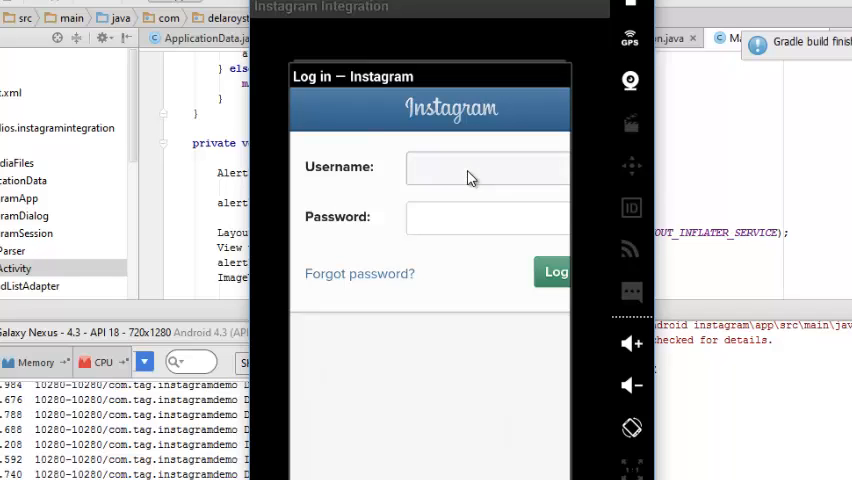
{"action": "type", "text": "ba"}
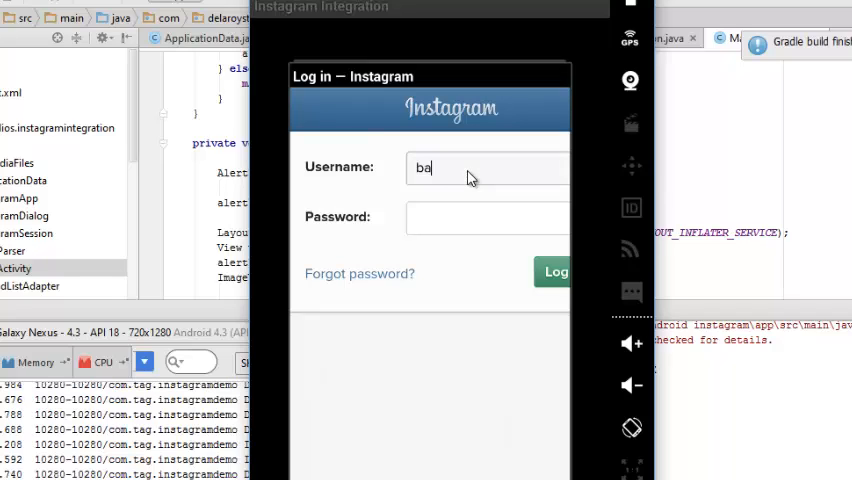
{"action": "type", "text": "midele"}
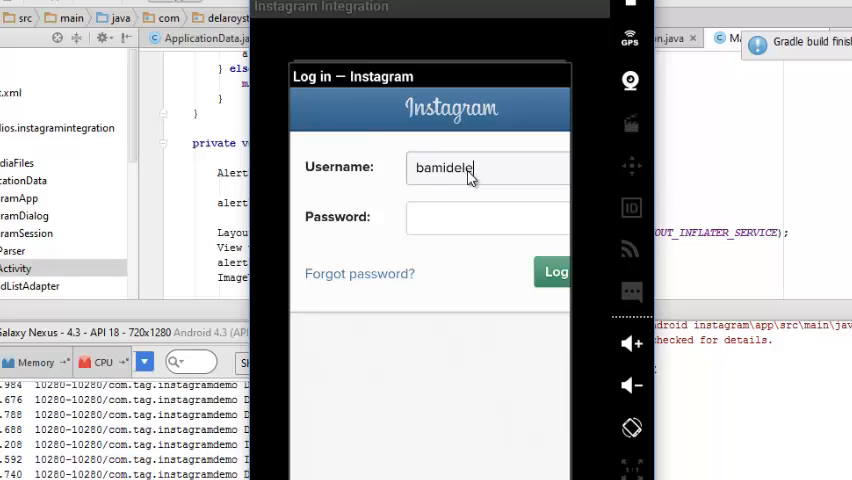
{"action": "type", "text": "o"}
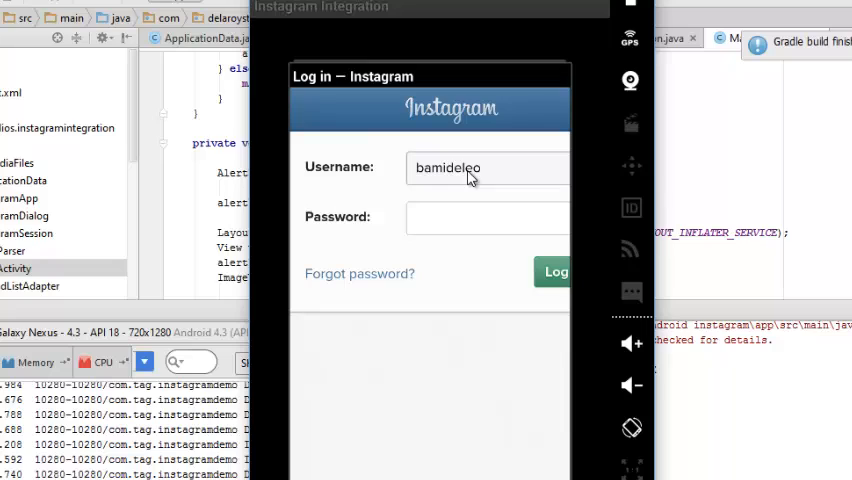
{"action": "type", "text": "guntuga"}
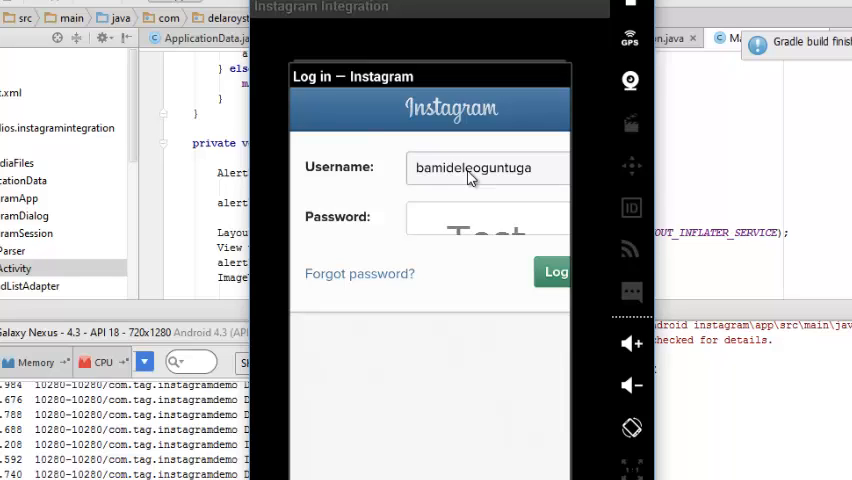
Step: Enter the account password and submit the Instagram login
{"action": "left_click", "coordinate": [488, 218]}
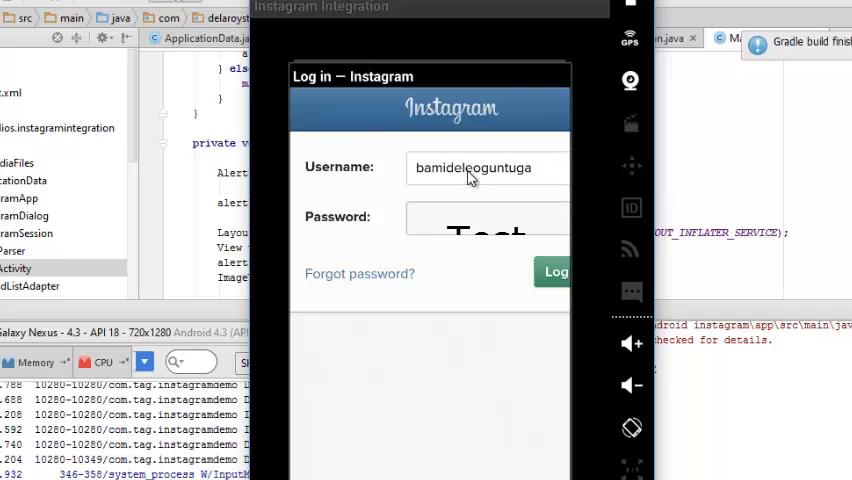
{"action": "type", "text": "•"}
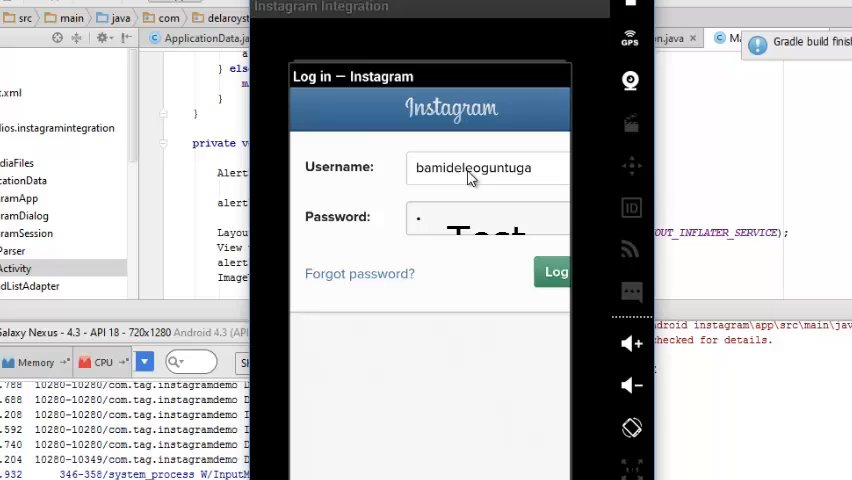
{"action": "type", "text": "e"}
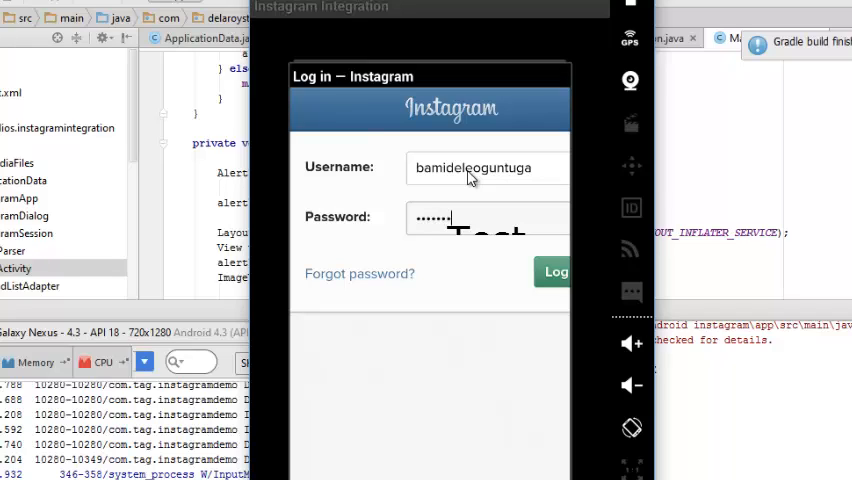
{"action": "type", "text": "8"}
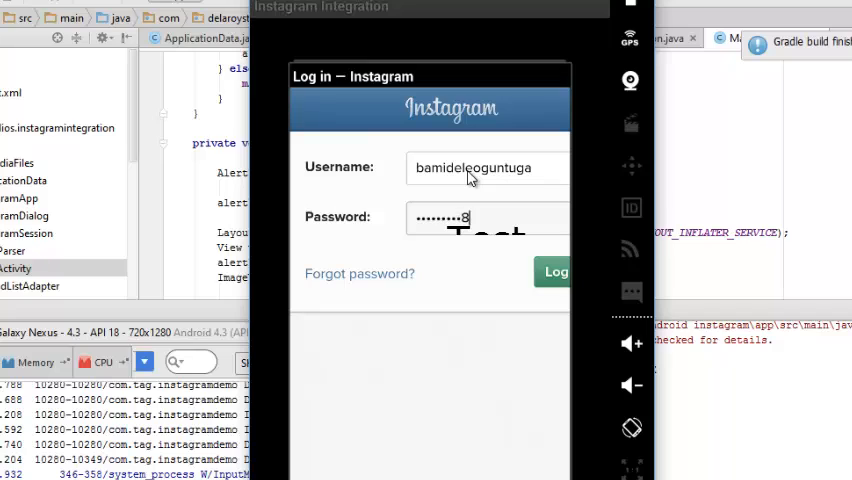
{"action": "type", "text": "1"}
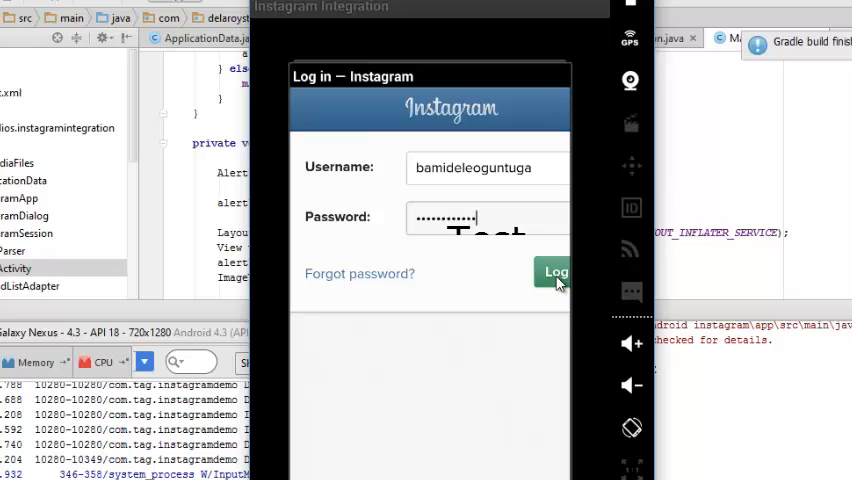
{"action": "left_click", "coordinate": [554, 272]}
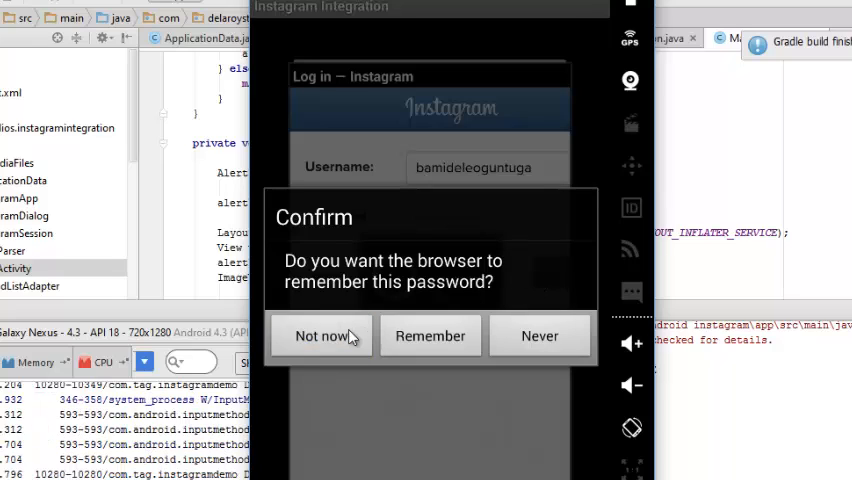
Step: Decline saving the password and authorize android-integration to access the account
{"action": "left_click", "coordinate": [320, 336]}
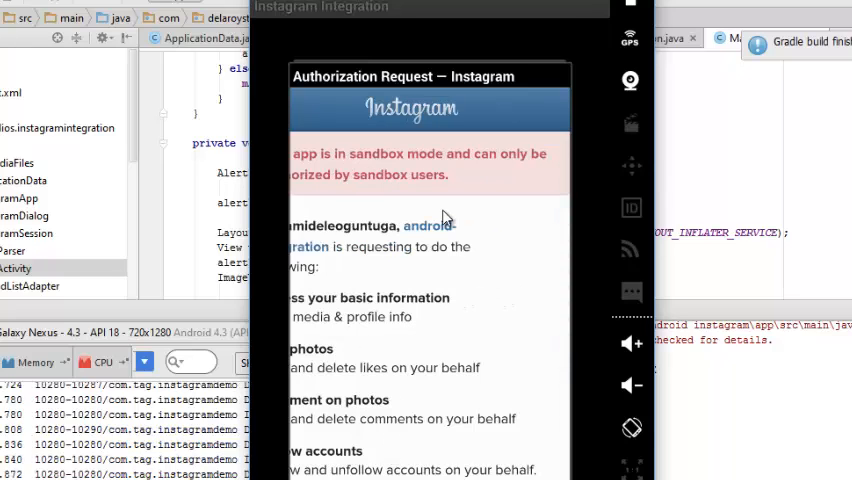
{"action": "scroll", "scroll_direction": "down", "scroll_amount": 3}
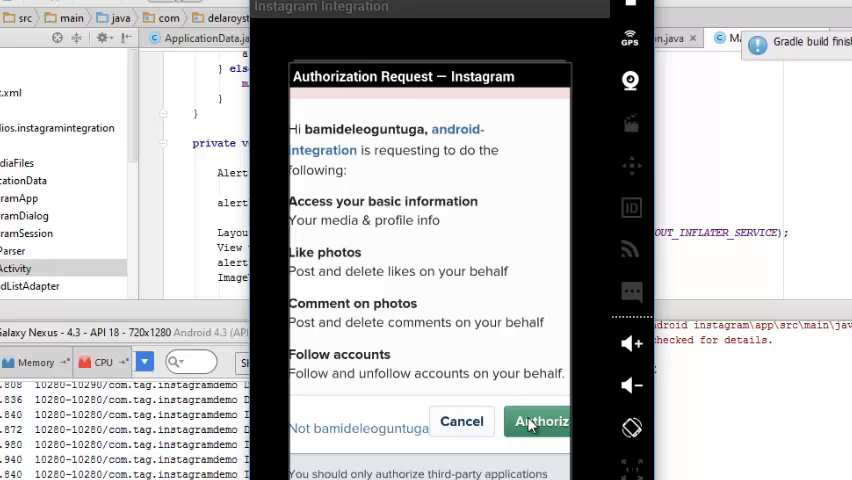
{"action": "left_click", "coordinate": [540, 420]}
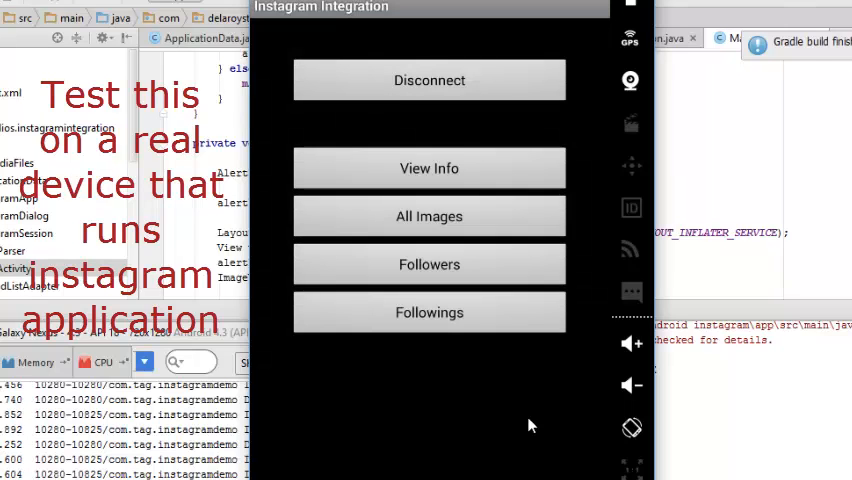
{"action": "mouse_move", "coordinate": [456, 180]}
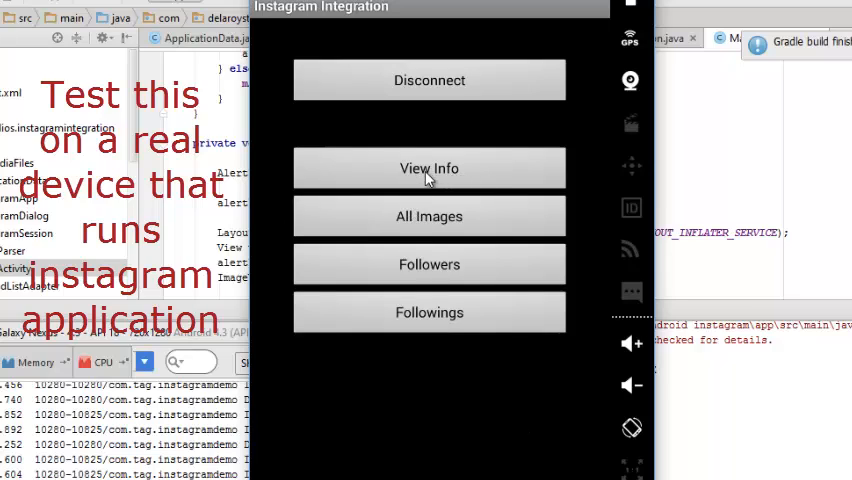
{"action": "left_click", "coordinate": [428, 216]}
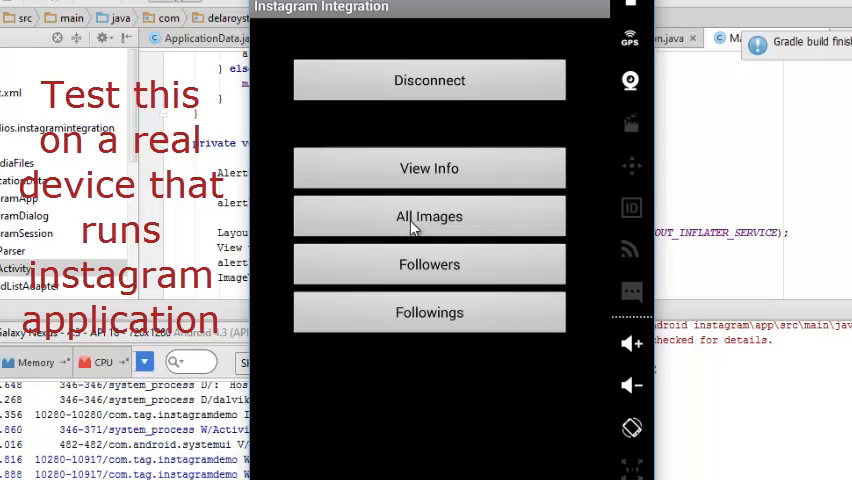
{"action": "left_click", "coordinate": [428, 216]}
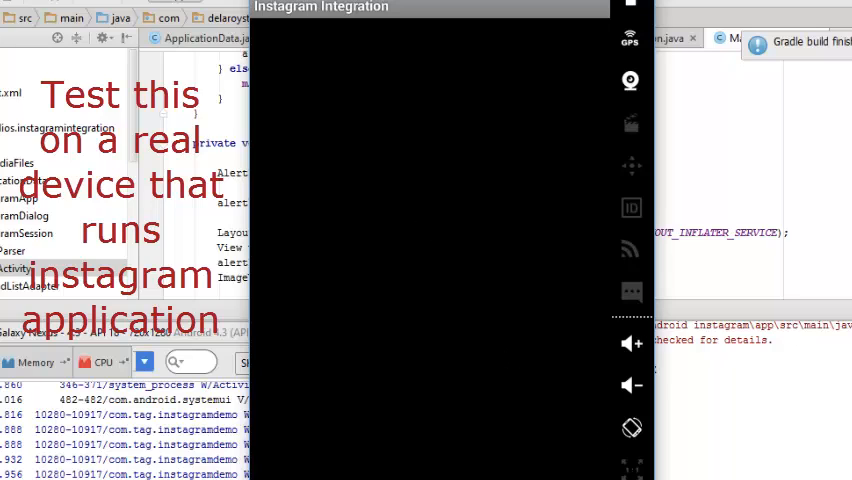
{"action": "mouse_move", "coordinate": [436, 344]}
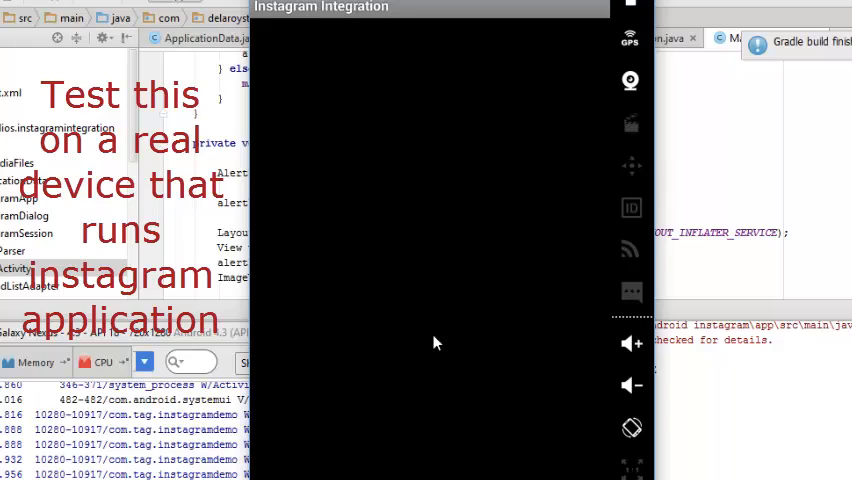
{"action": "mouse_move", "coordinate": [420, 236]}
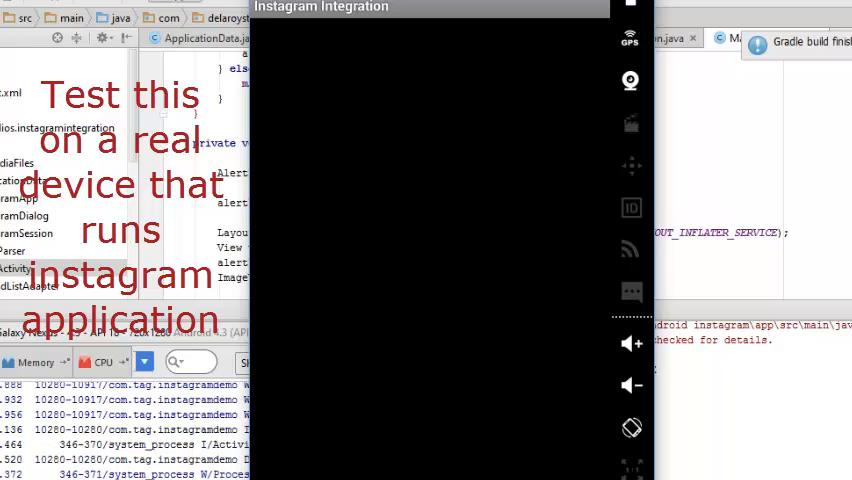
{"action": "scroll", "scroll_direction": "down", "scroll_amount": 3}
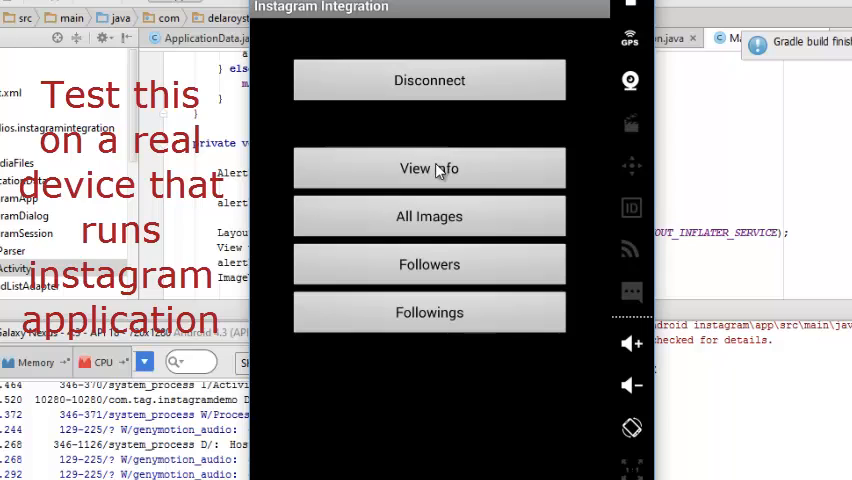
{"action": "left_click", "coordinate": [428, 168]}
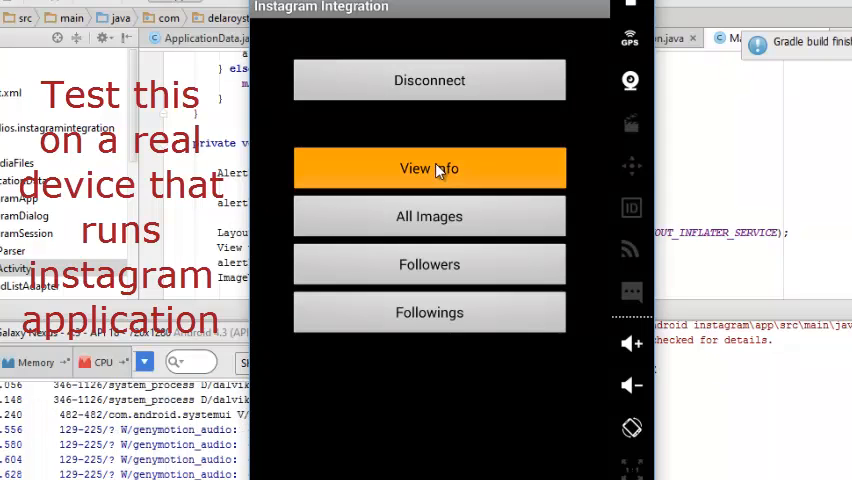
{"action": "left_click", "coordinate": [428, 168]}
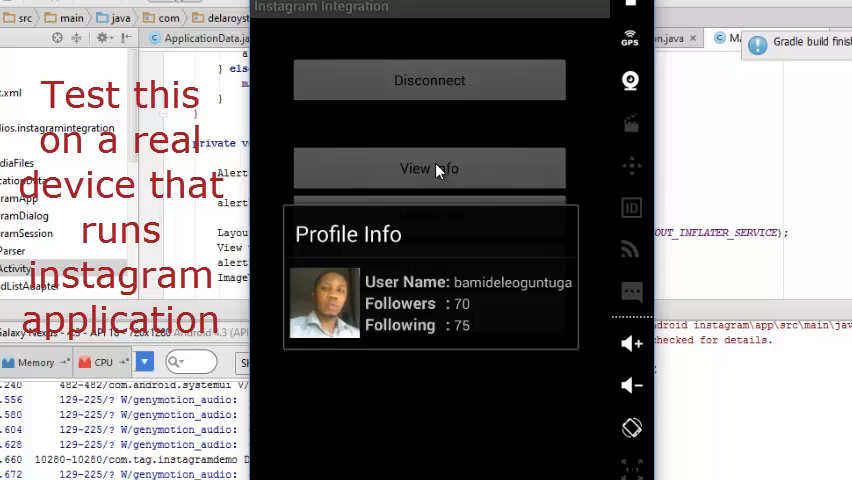
{"action": "mouse_move", "coordinate": [434, 362]}
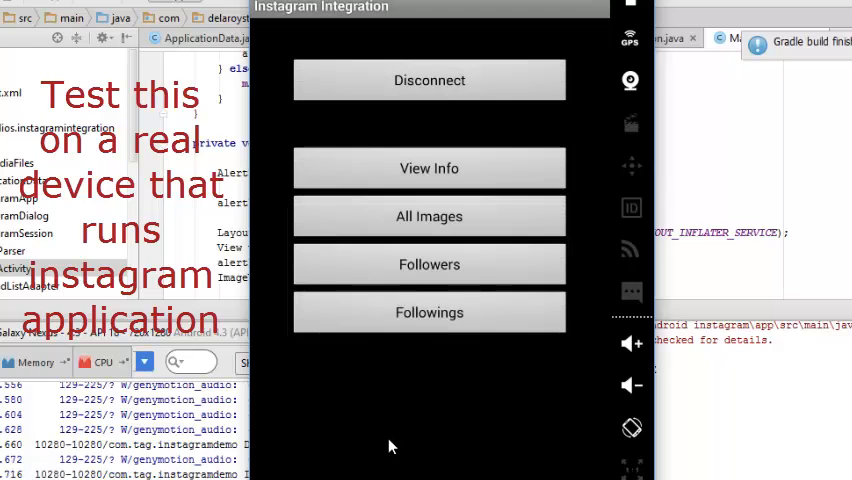
{"action": "left_click", "coordinate": [428, 264]}
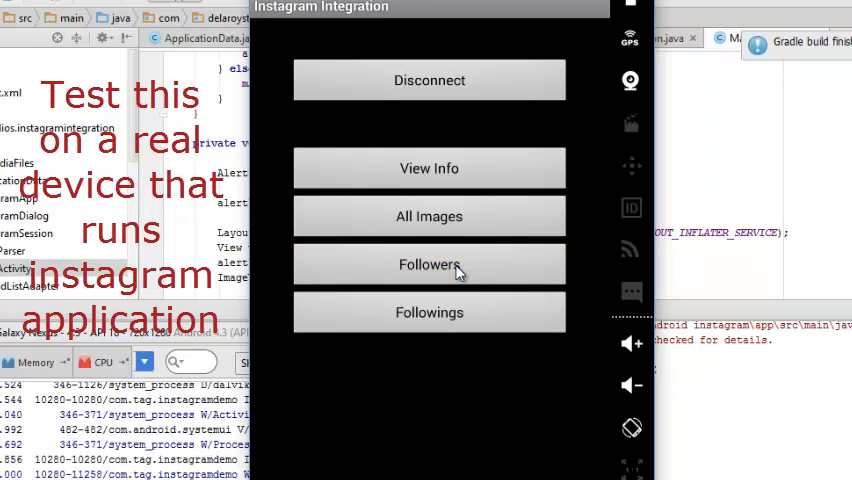
Step: Visit the Followers list, then load the Followings list of followed accounts
{"action": "left_click", "coordinate": [428, 264]}
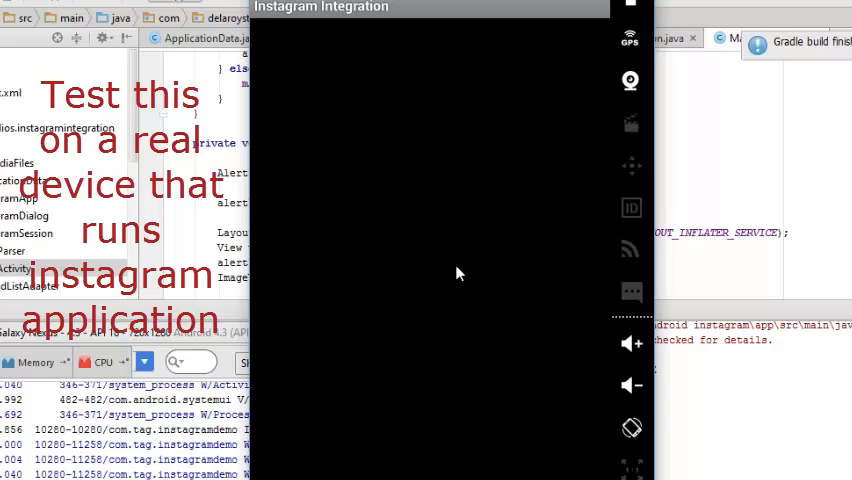
{"action": "mouse_move", "coordinate": [500, 392]}
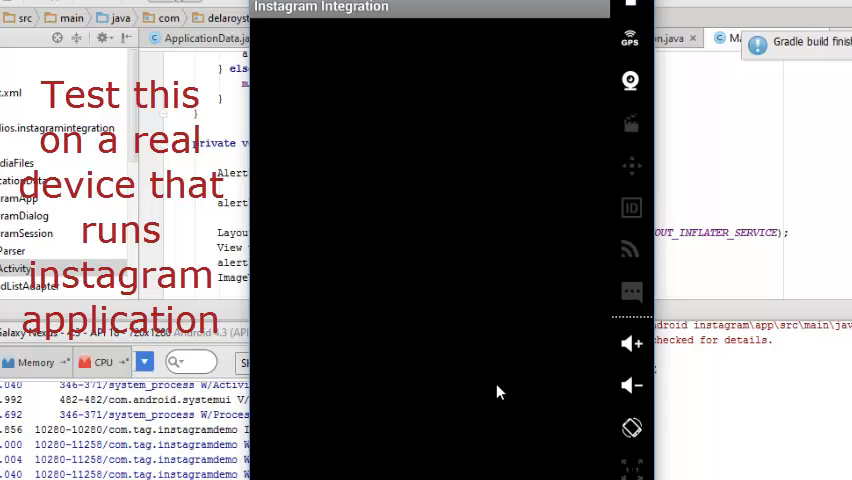
{"action": "mouse_move", "coordinate": [490, 476]}
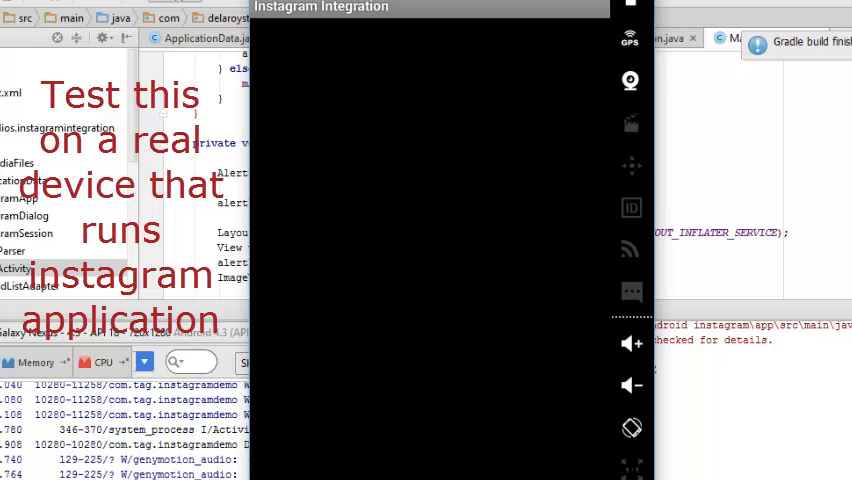
{"action": "scroll", "scroll_direction": "down", "scroll_amount": 3}
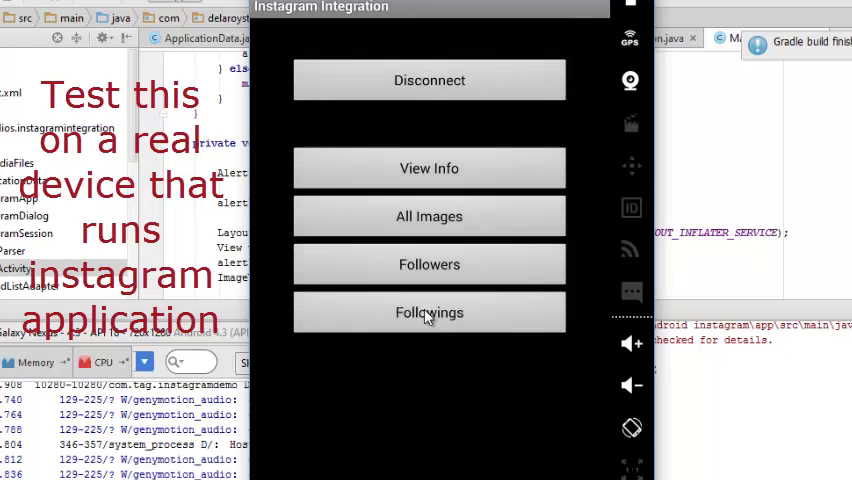
{"action": "left_click", "coordinate": [428, 312]}
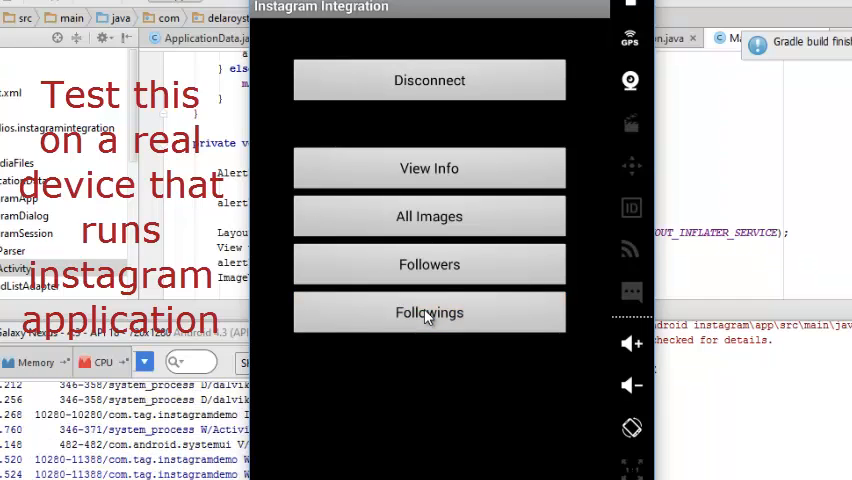
{"action": "left_click", "coordinate": [428, 312]}
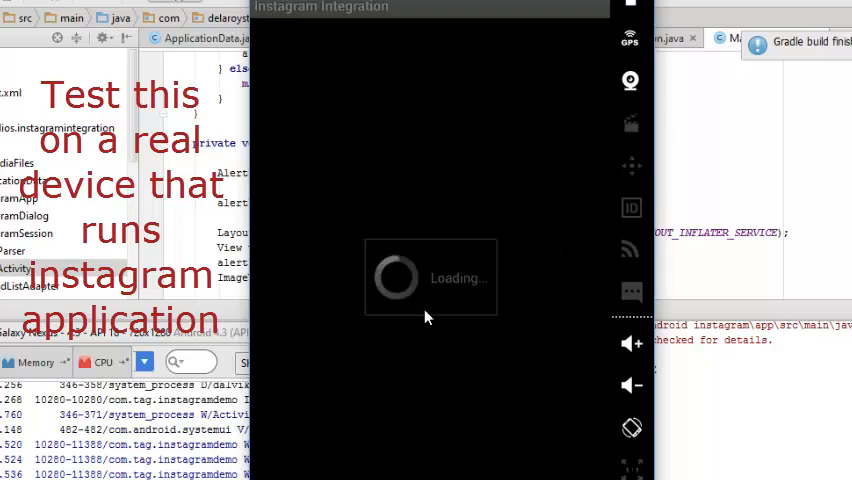